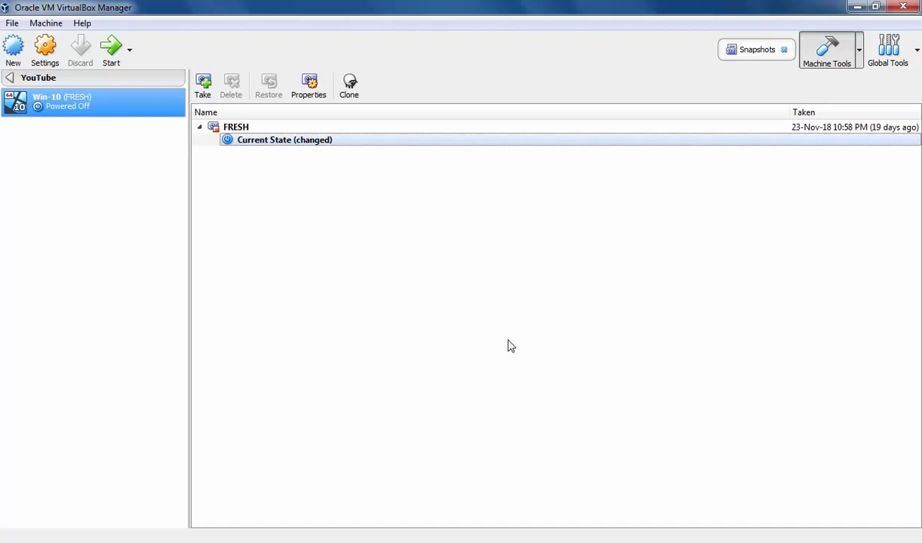
Start a new virtual machine named Manjaro of type Linux, version Arch Linux (64-bit).
left_click(14, 45)
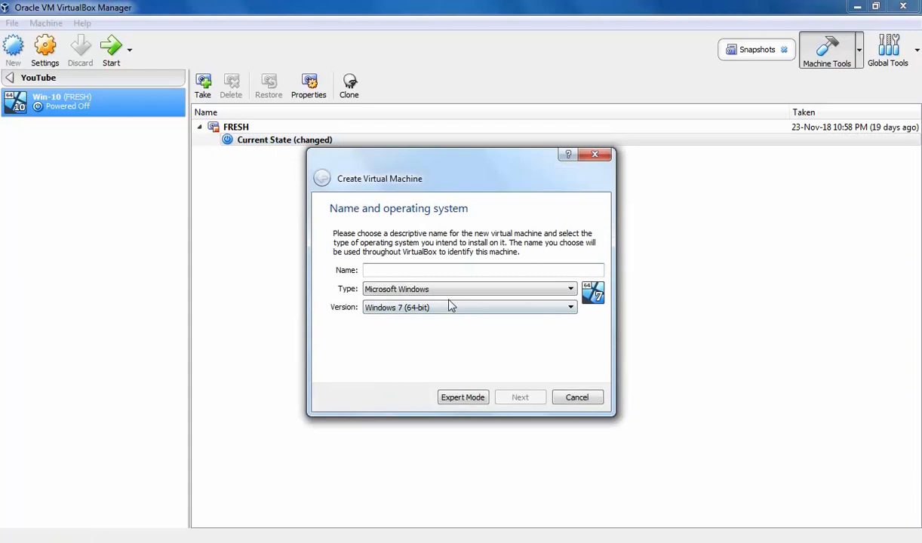
type("M")
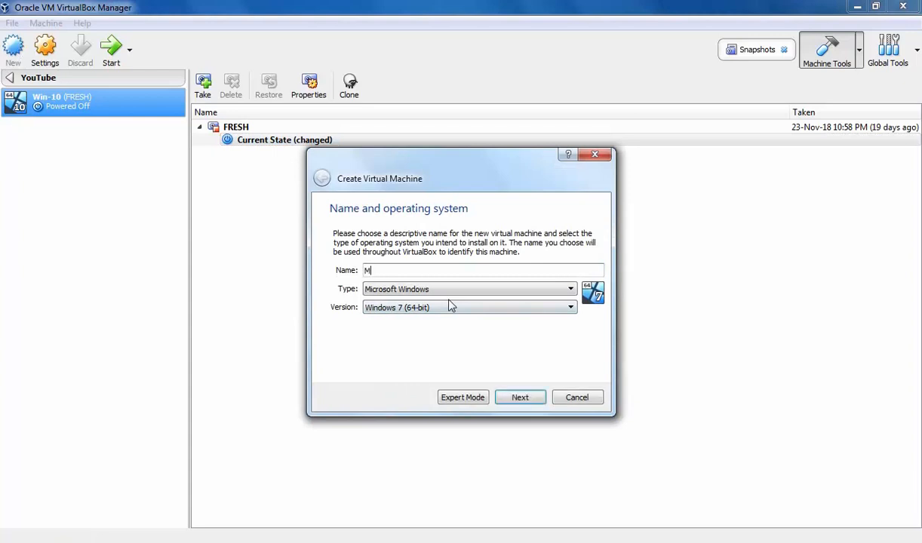
type("anjaro")
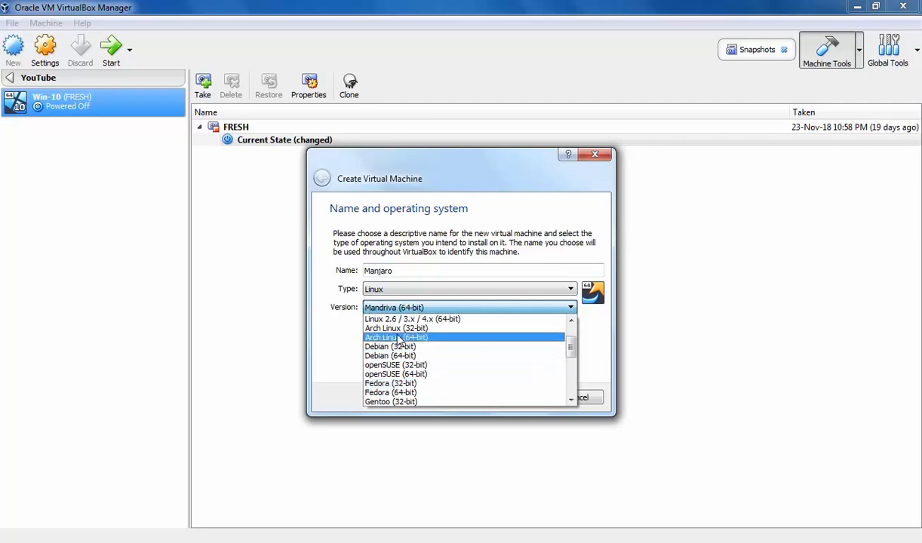
left_click(390, 337)
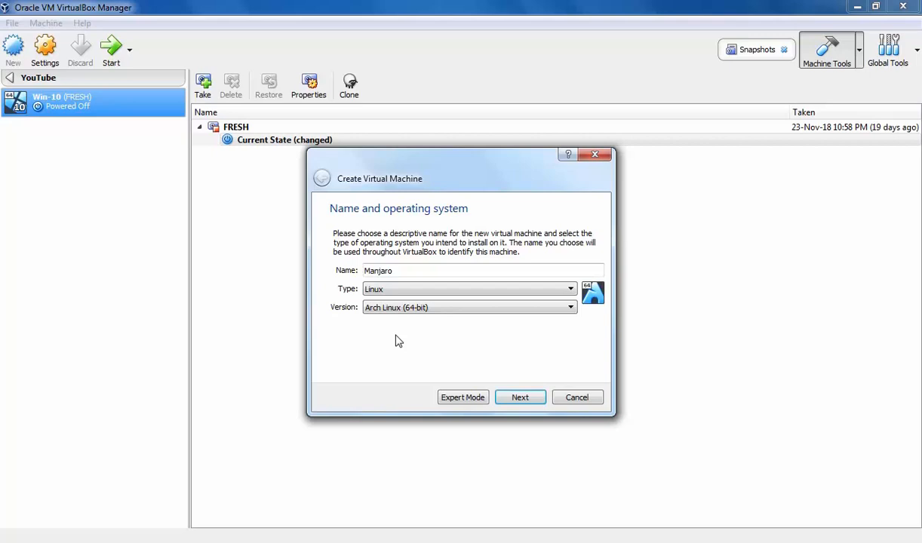
mouse_move(509, 380)
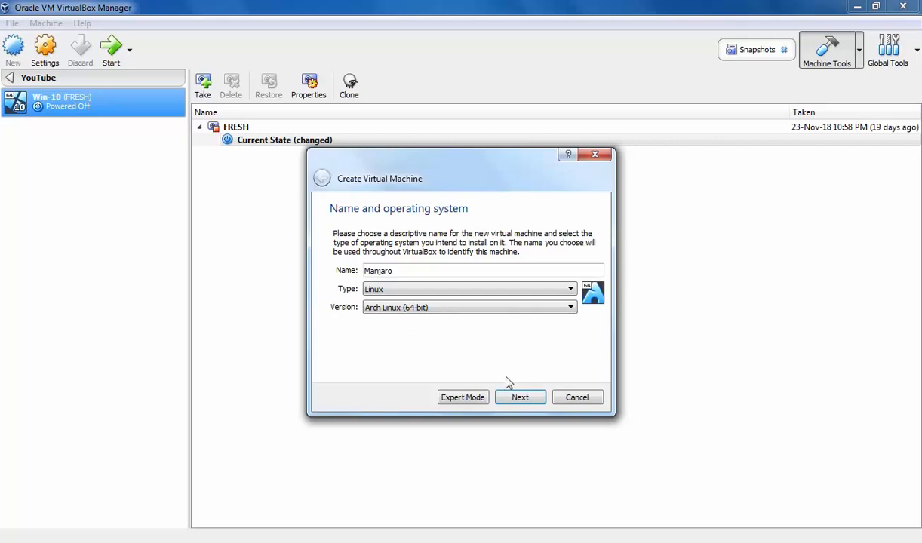
left_click(519, 397)
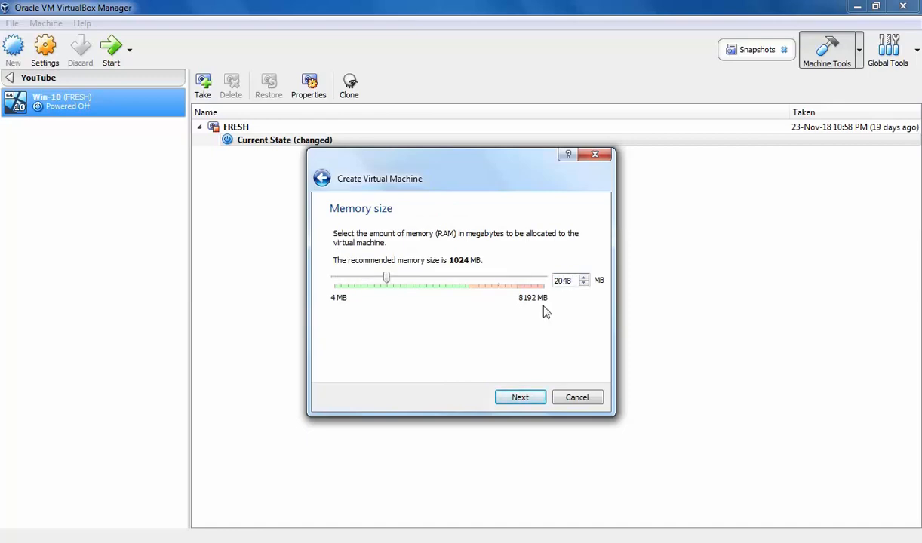
Keep 2048 MB memory and create a 40 GB dynamically allocated VDI disk.
left_click(519, 397)
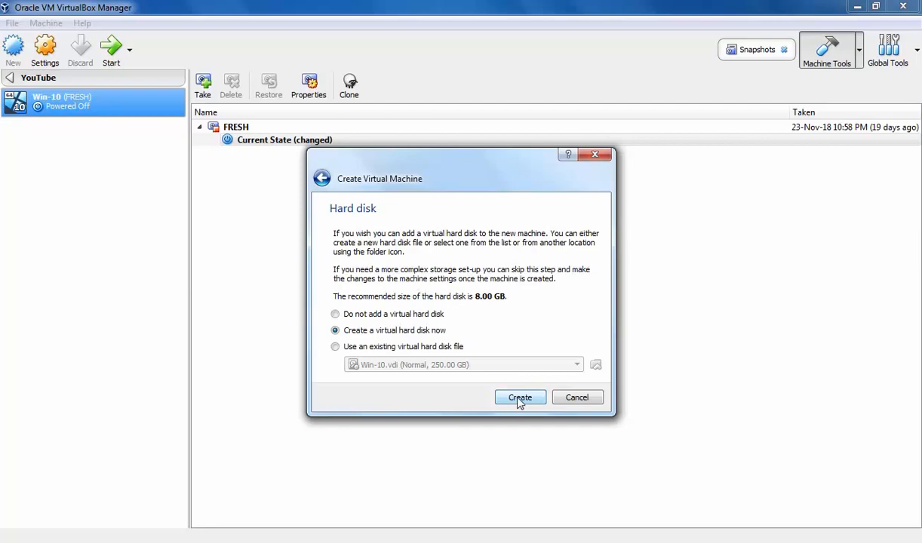
left_click(519, 398)
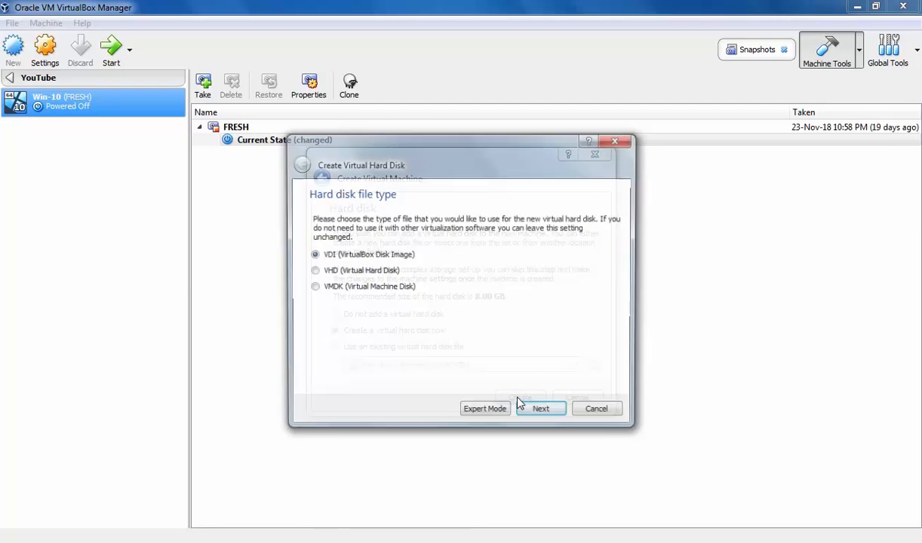
left_click(540, 407)
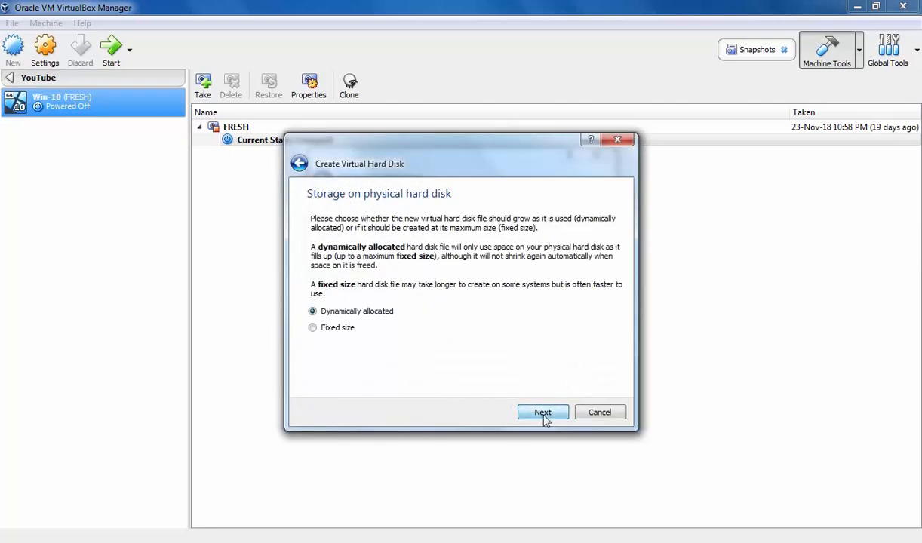
left_click(541, 412)
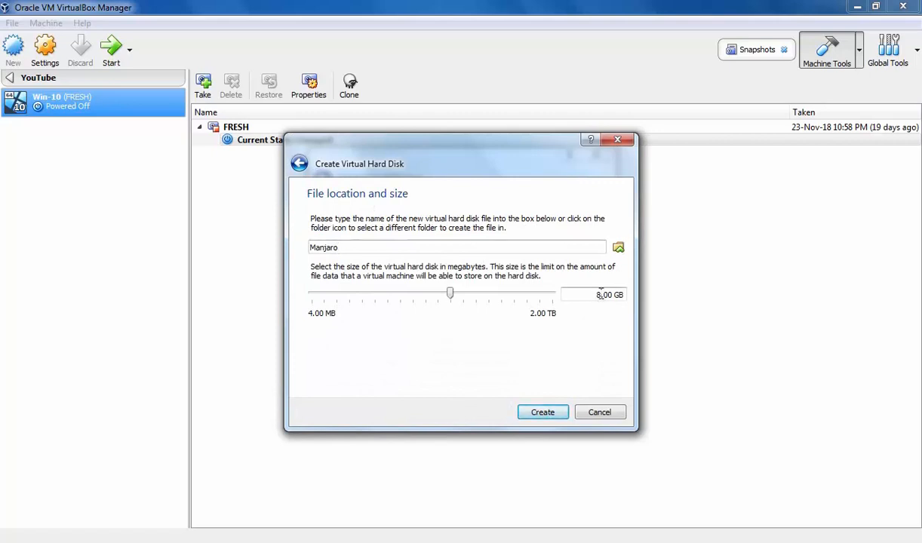
left_click_drag(450, 293, 478, 293)
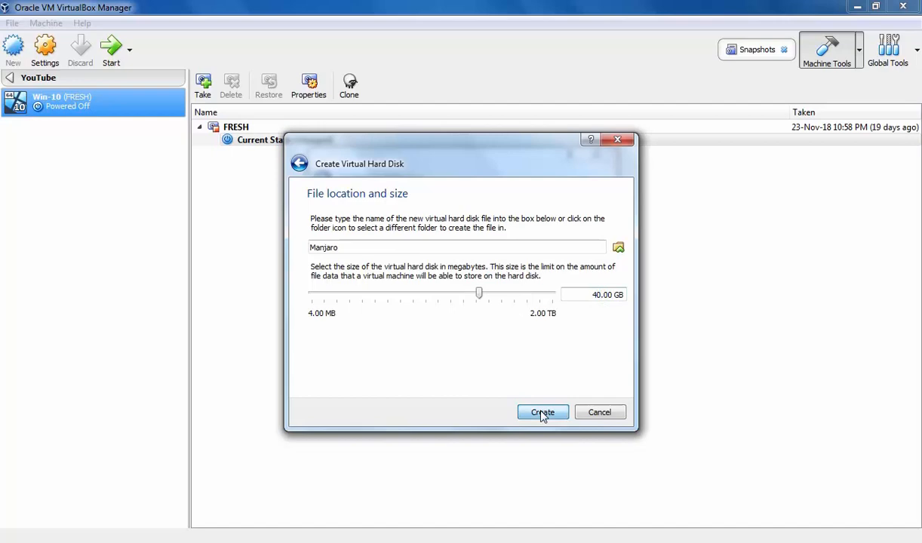
left_click(542, 412)
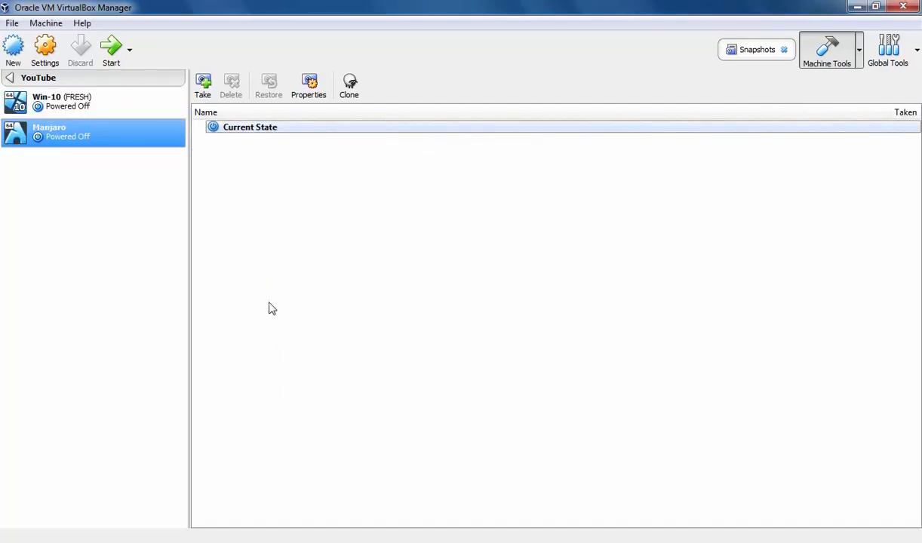
mouse_move(47, 47)
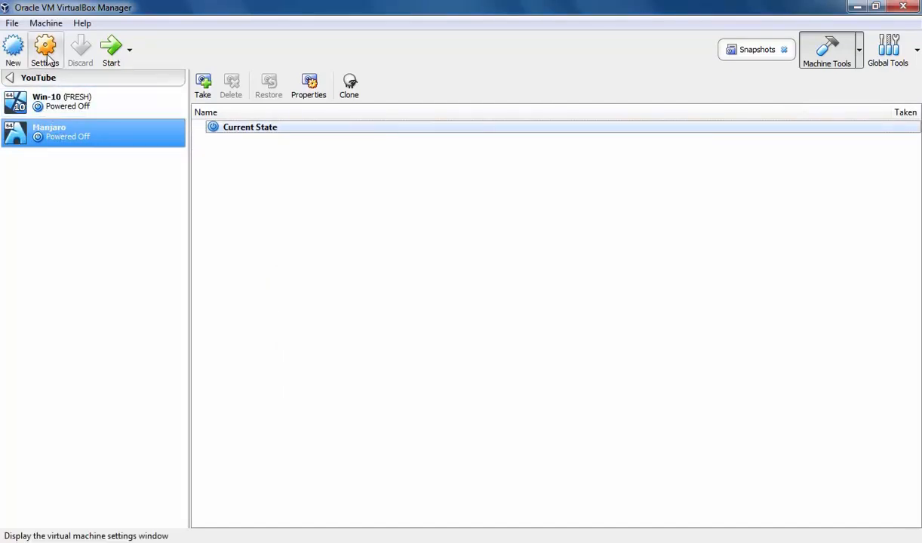
In the Manjaro VM settings, put optical first in boot order and raise video memory to 128 MB.
left_click(47, 44)
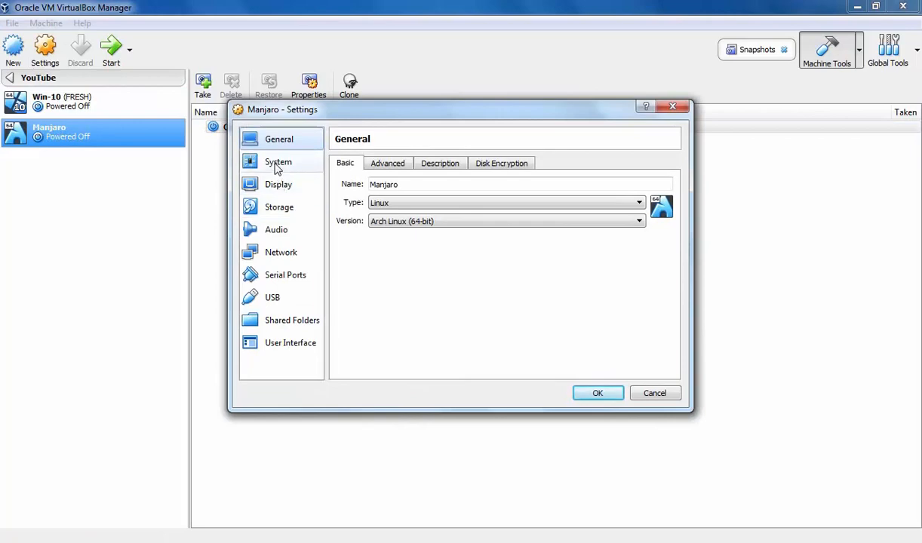
left_click(278, 161)
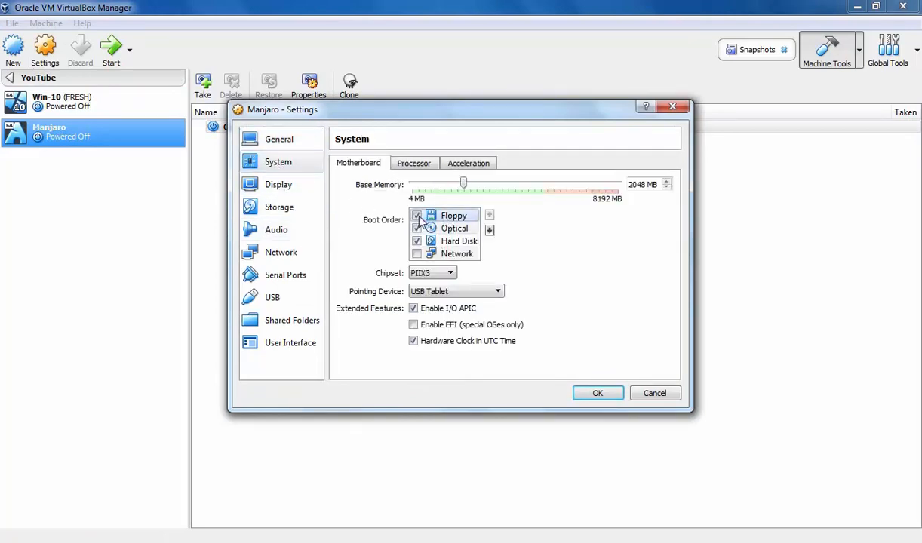
left_click(488, 214)
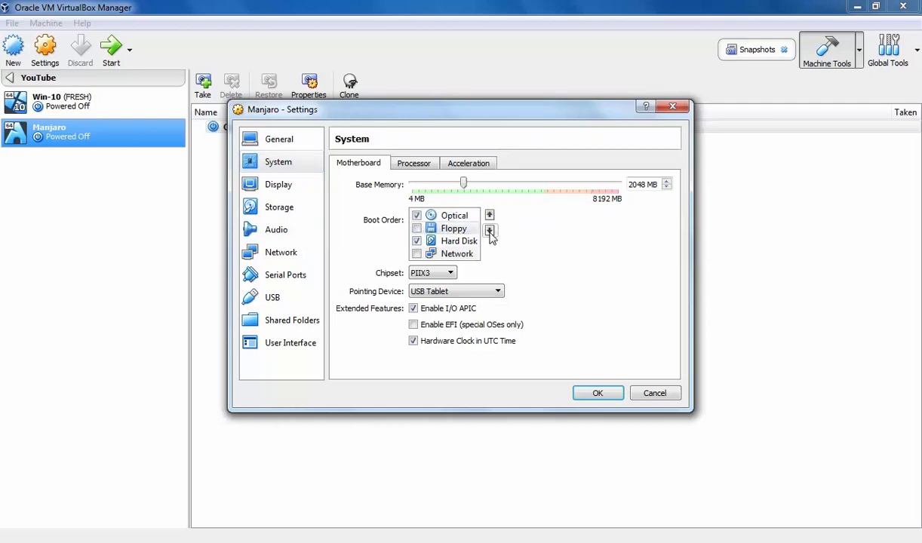
left_click(489, 229)
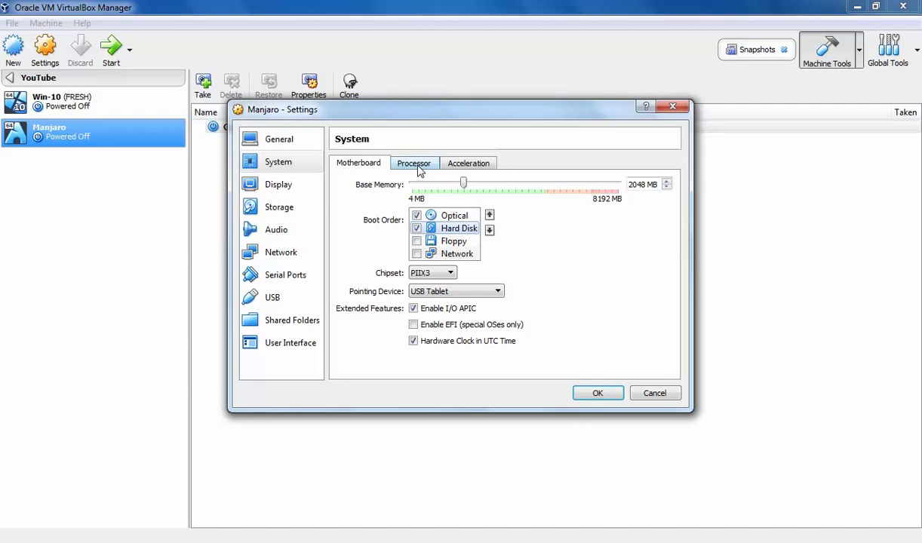
left_click(414, 163)
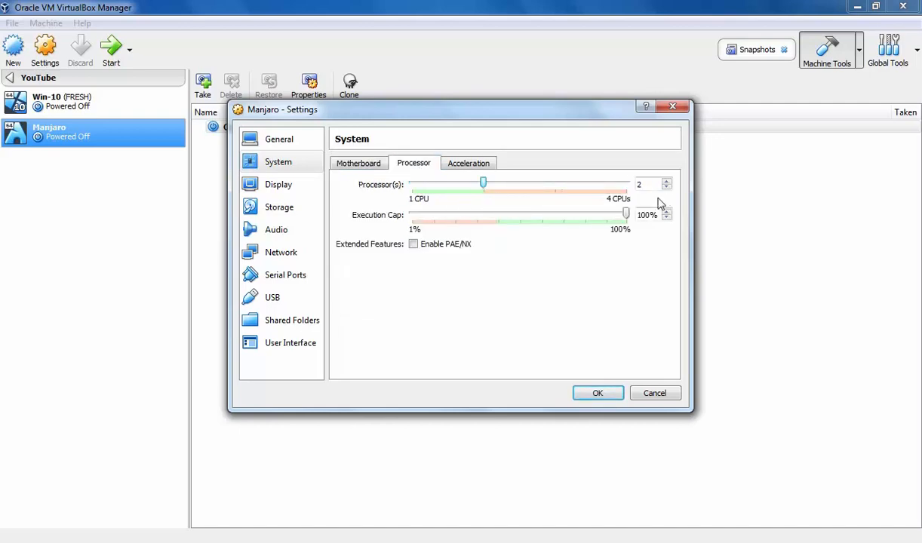
left_click(278, 184)
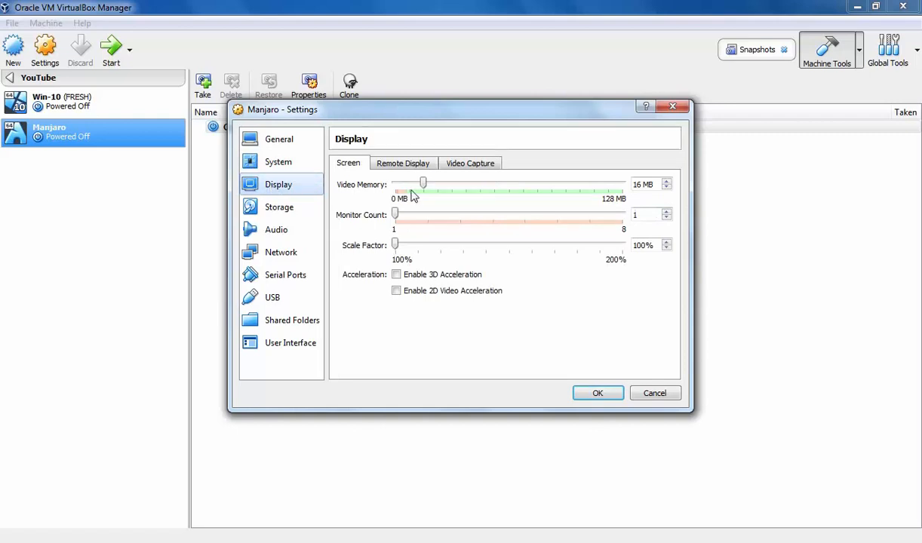
left_click_drag(423, 185, 621, 185)
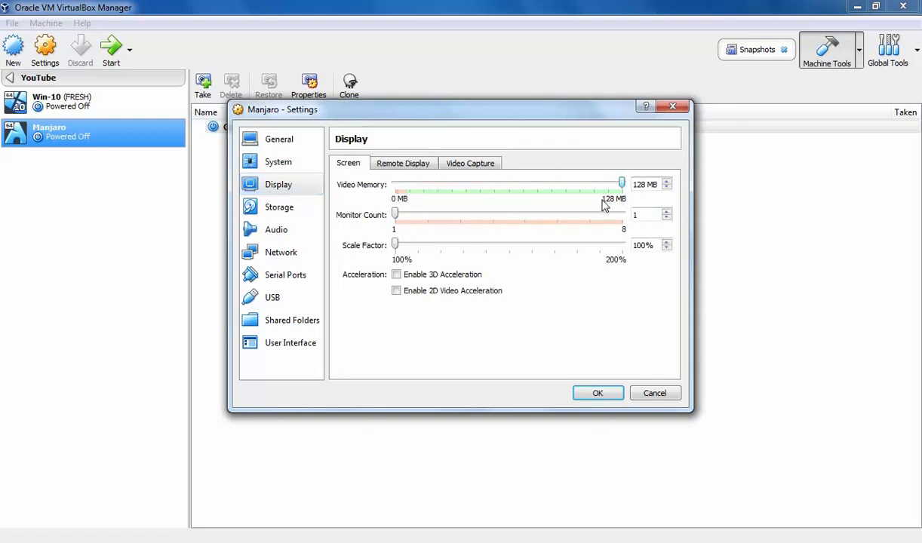
Attach manjaro-xfce-18.0-stable-x86_64.iso to the empty optical drive and confirm the settings.
left_click(278, 207)
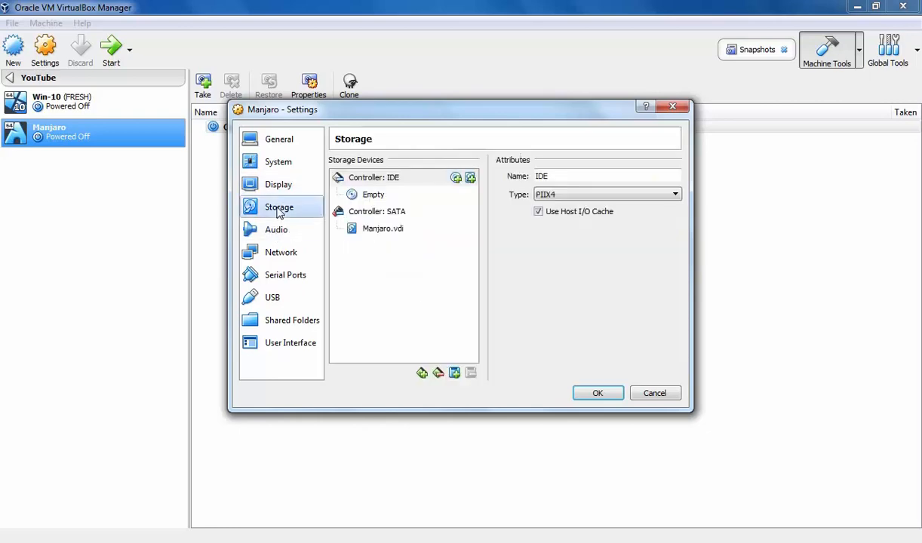
left_click(373, 195)
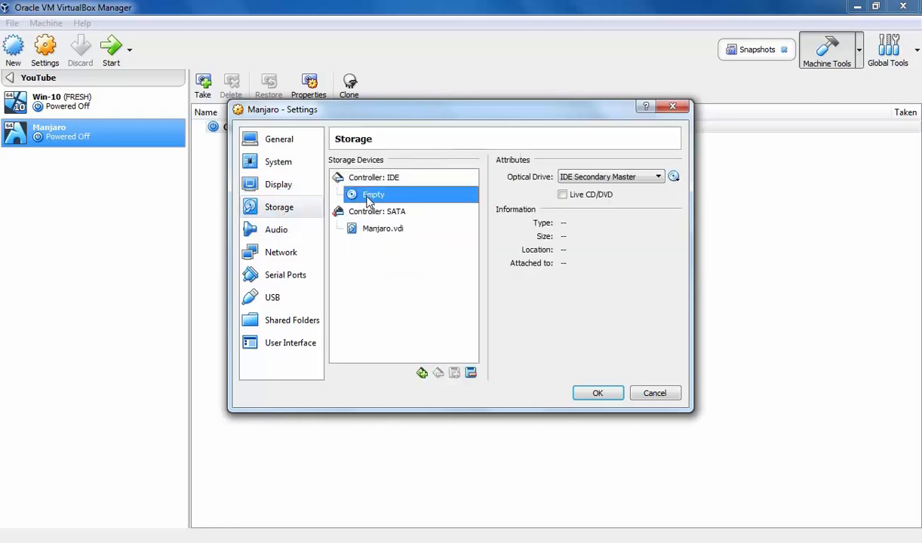
mouse_move(381, 197)
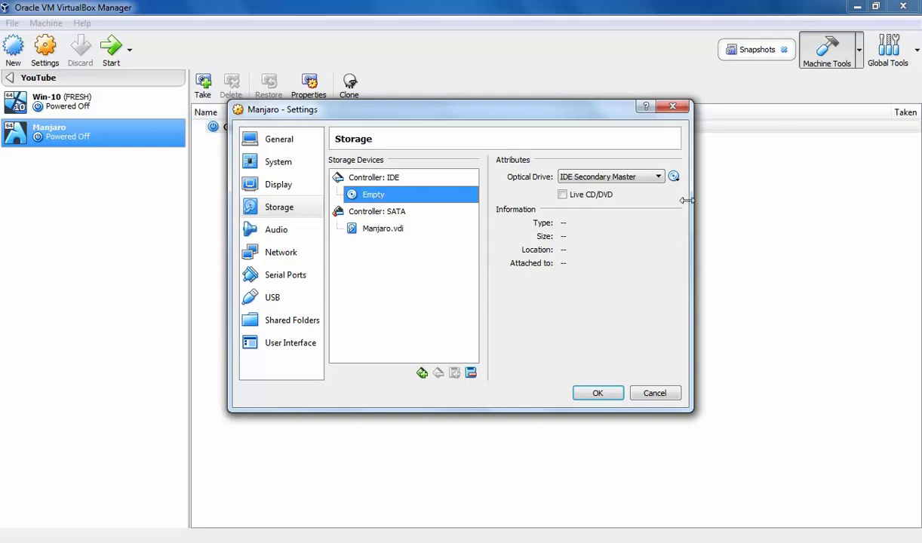
left_click(673, 176)
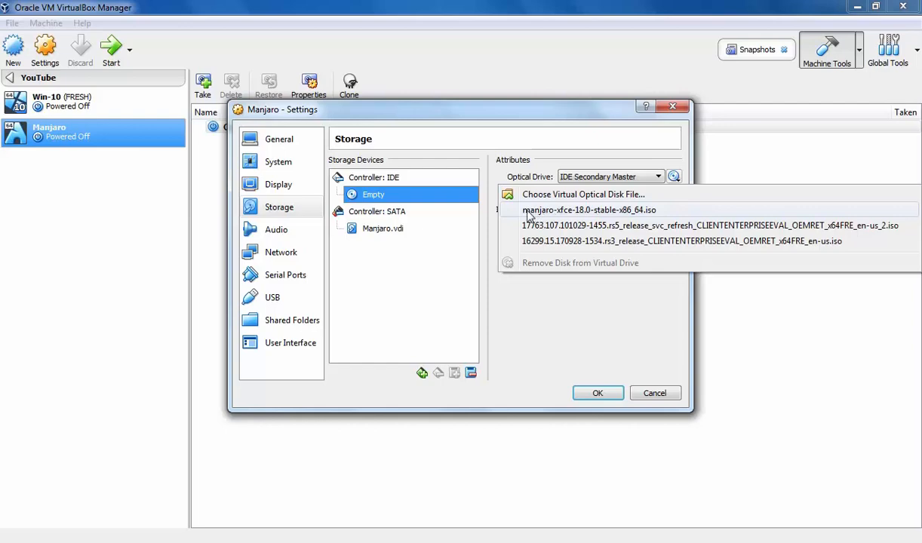
mouse_move(536, 215)
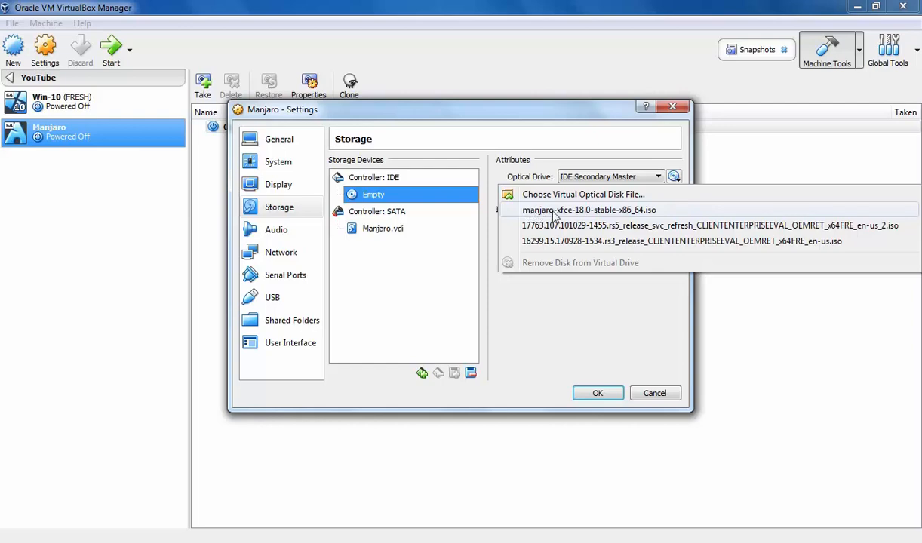
mouse_move(578, 219)
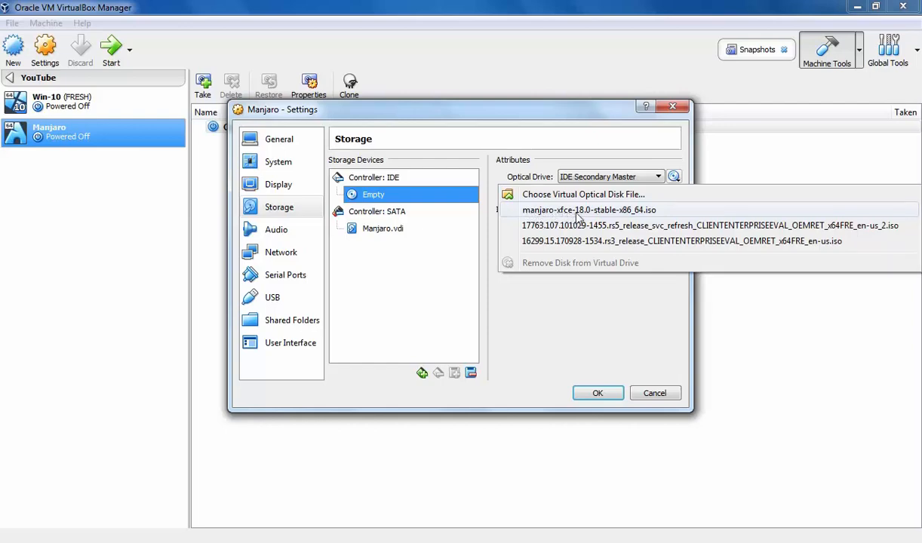
mouse_move(604, 214)
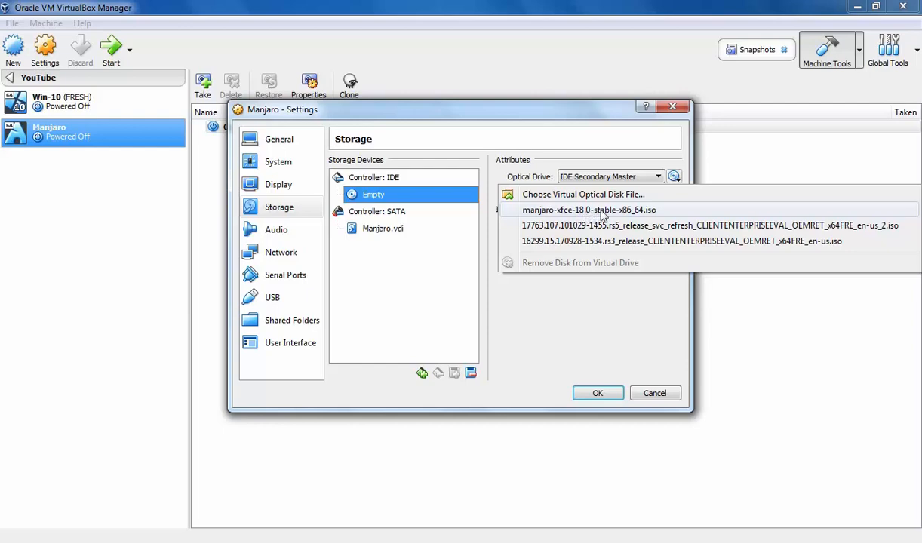
left_click(589, 210)
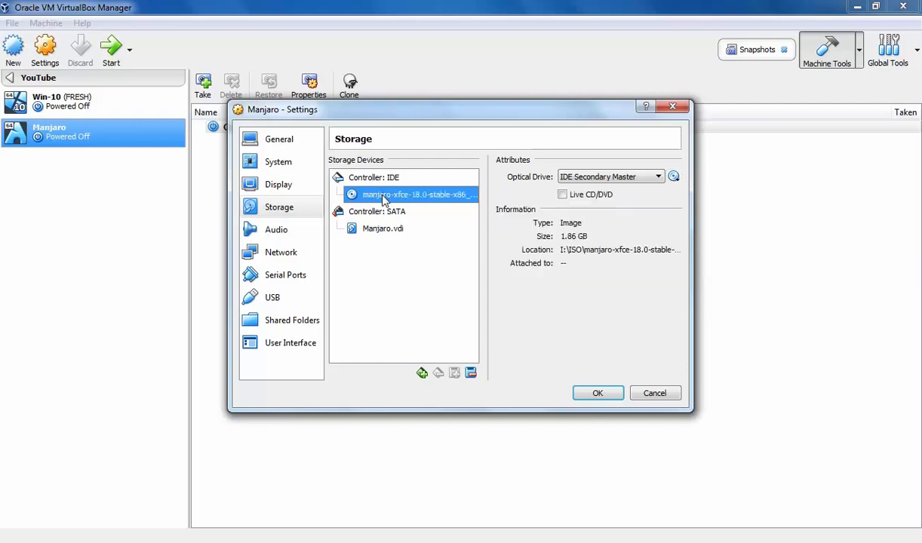
mouse_move(396, 195)
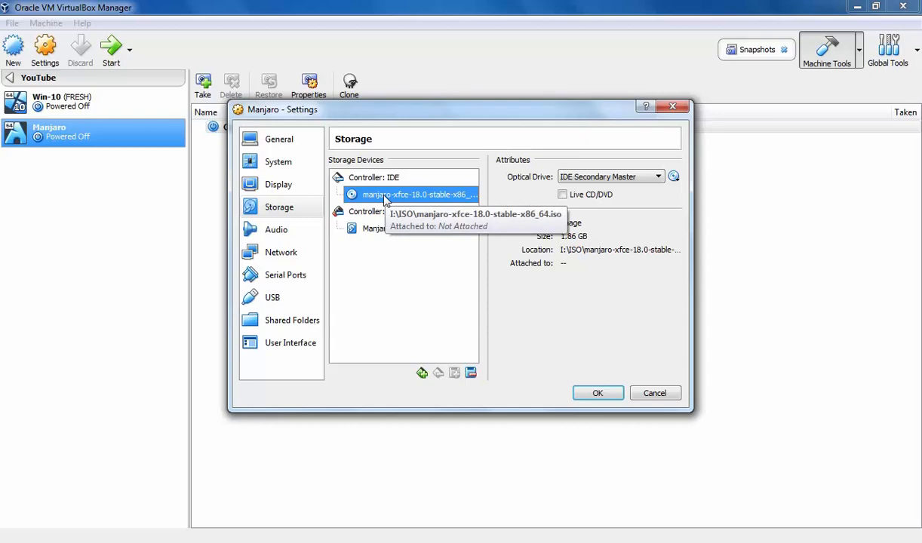
left_click(598, 393)
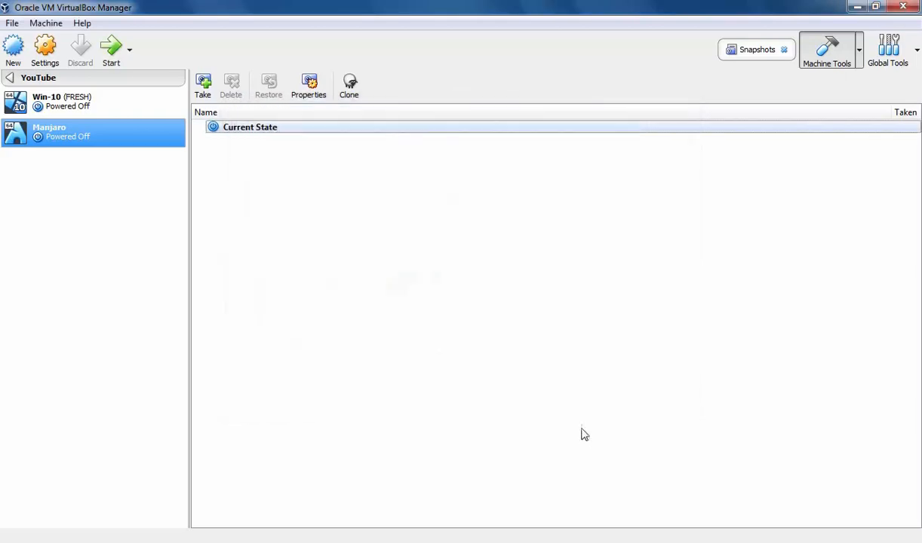
mouse_move(112, 44)
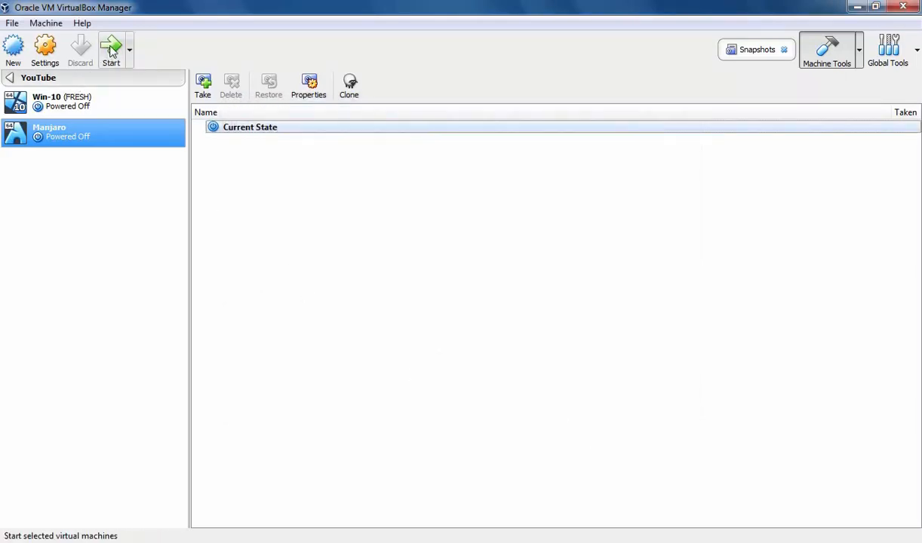
Power on the Manjaro VM and boot the Manjaro.x86_64 xfce live entry.
left_click(111, 44)
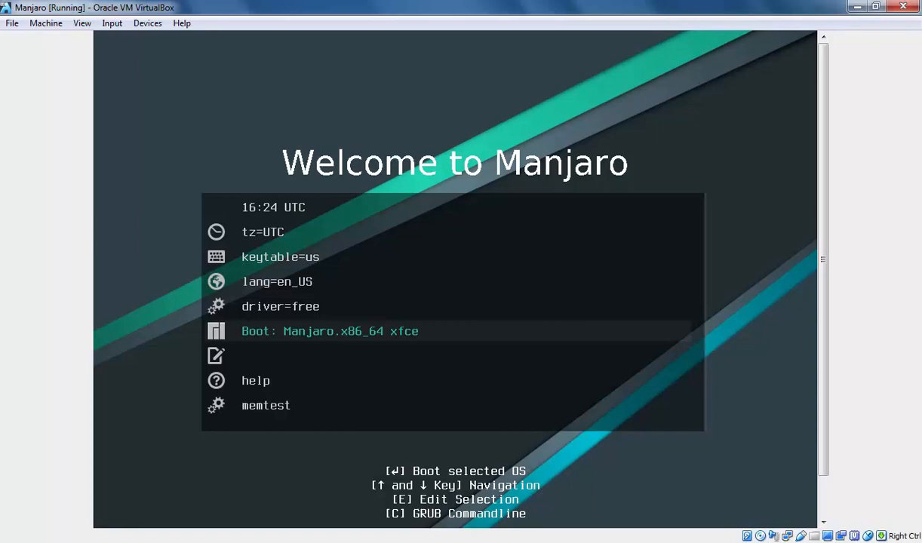
key("Return")
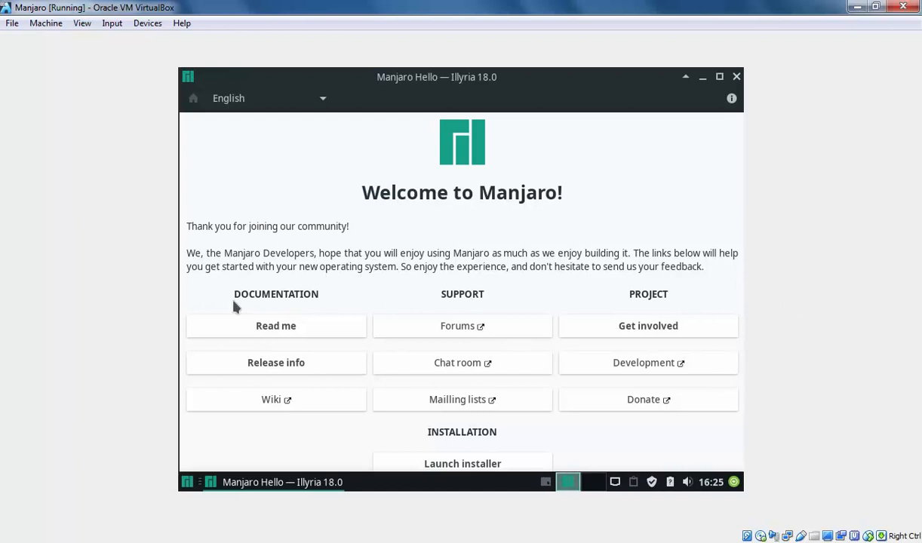
mouse_move(404, 311)
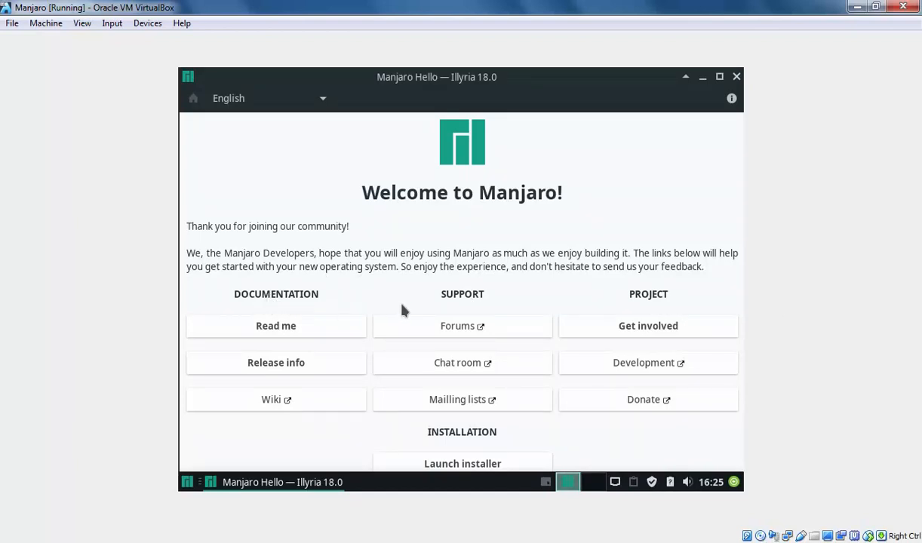
mouse_move(476, 445)
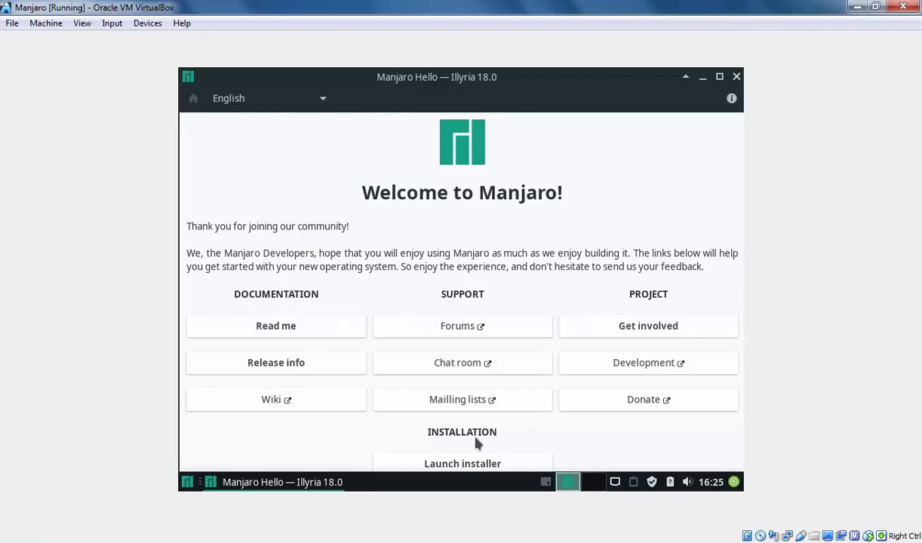
mouse_move(444, 470)
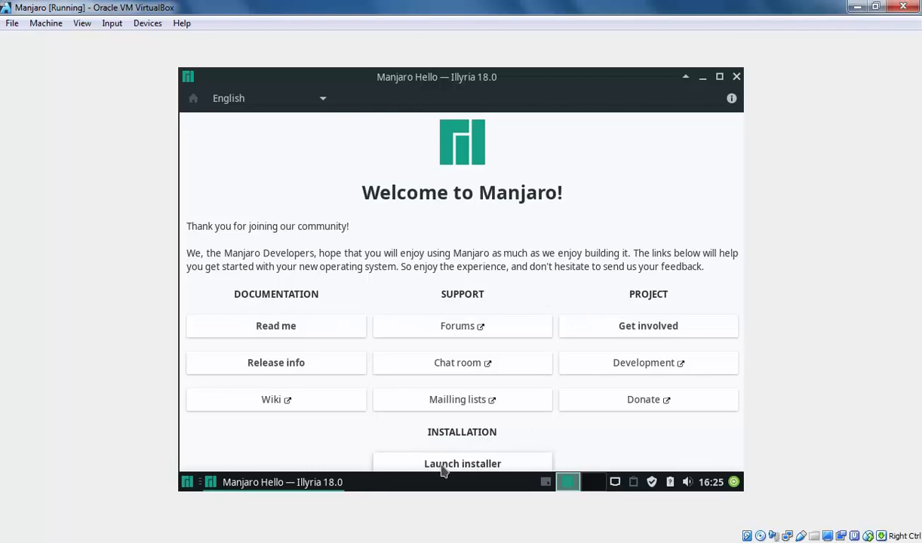
mouse_move(460, 469)
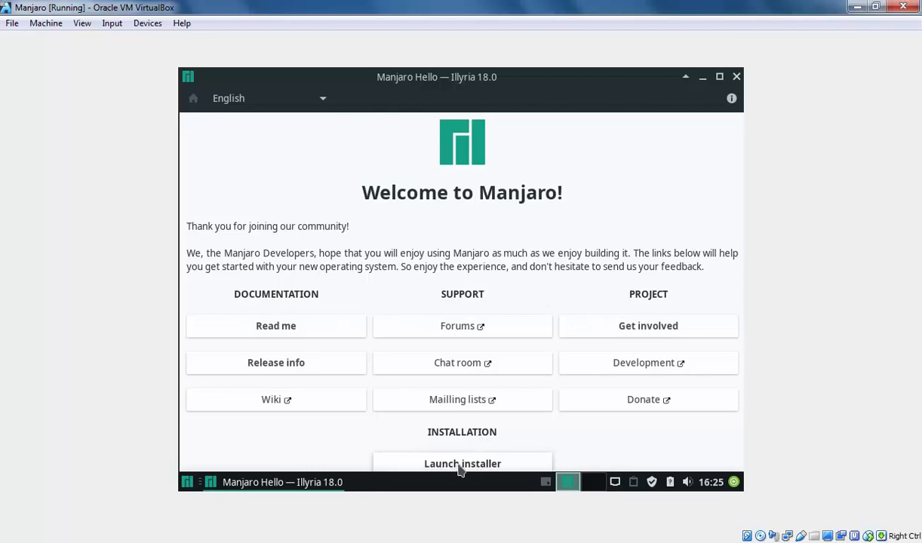
Launch the Manjaro installer from the Manjaro Hello welcome screen.
left_click(462, 463)
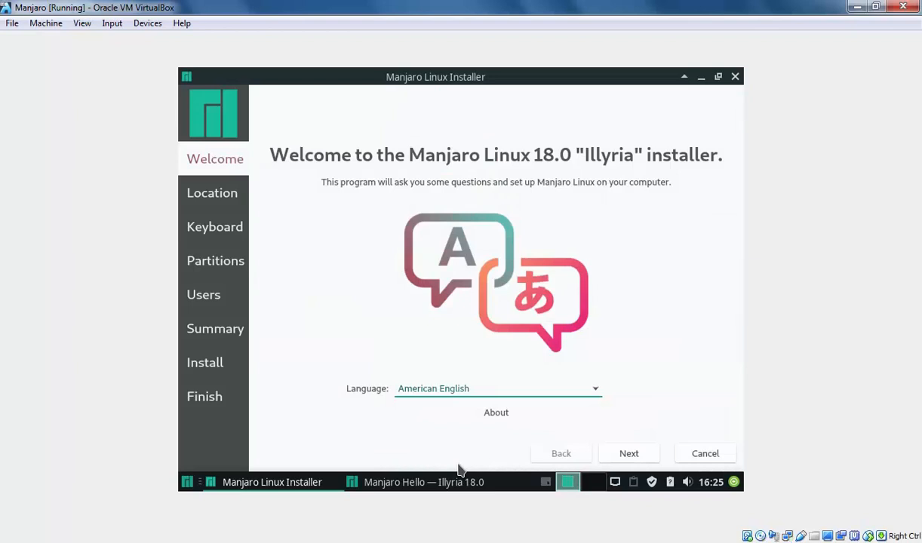
mouse_move(314, 202)
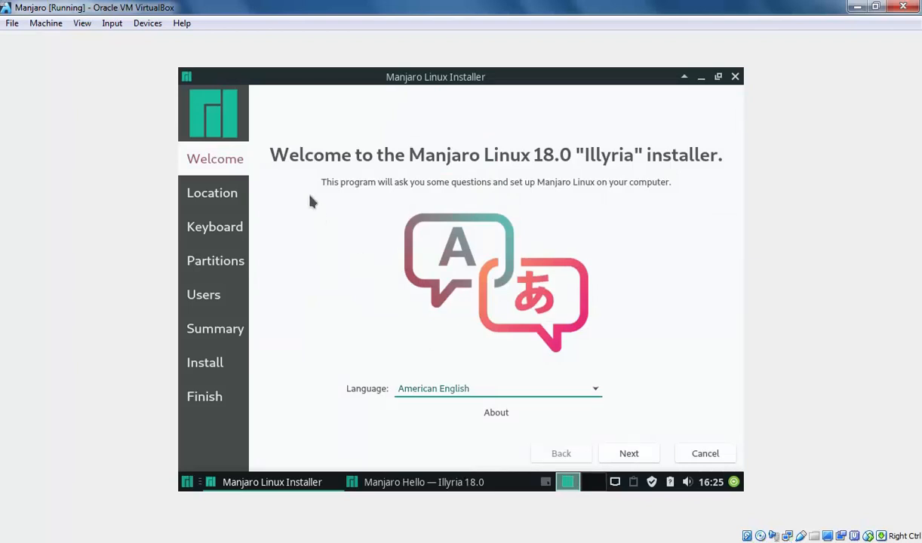
mouse_move(359, 407)
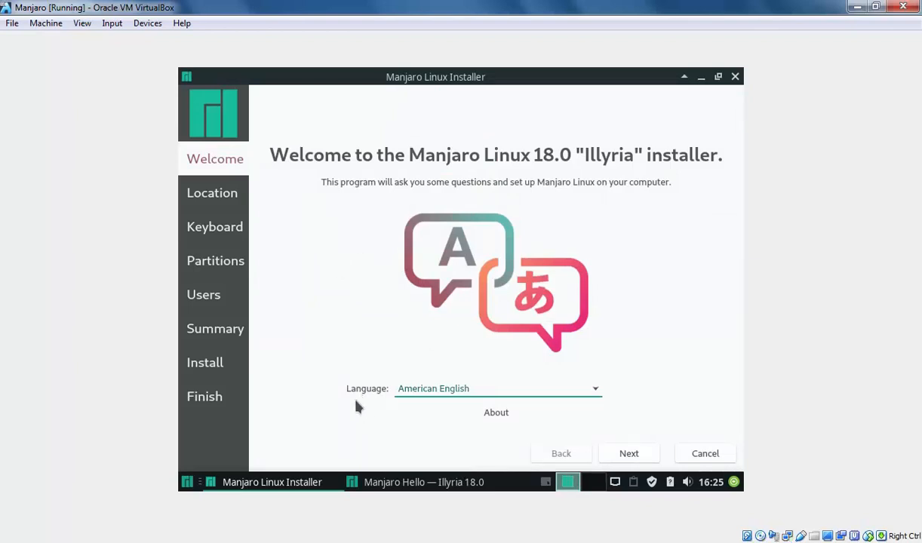
mouse_move(417, 416)
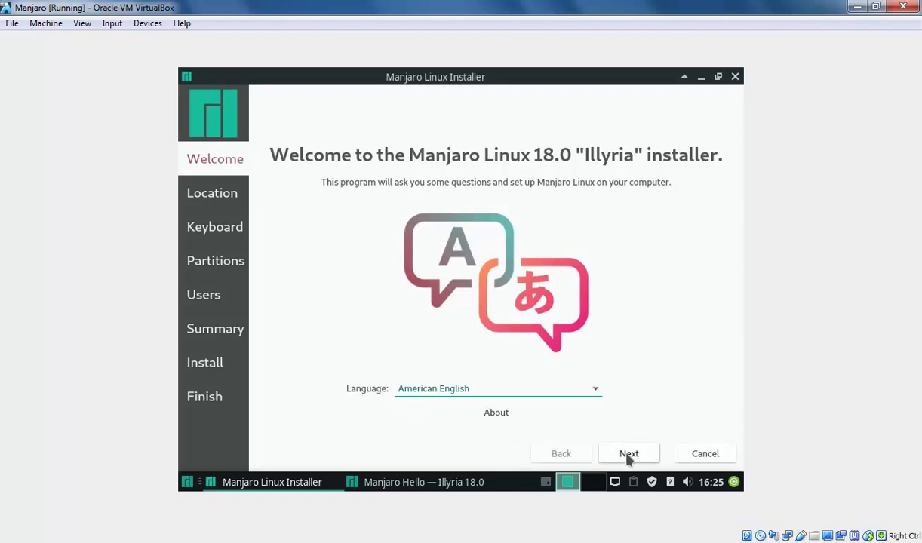
Keep American English and the Kolkata time zone, choose the English (US) keyboard layout, and continue to partitioning.
left_click(627, 452)
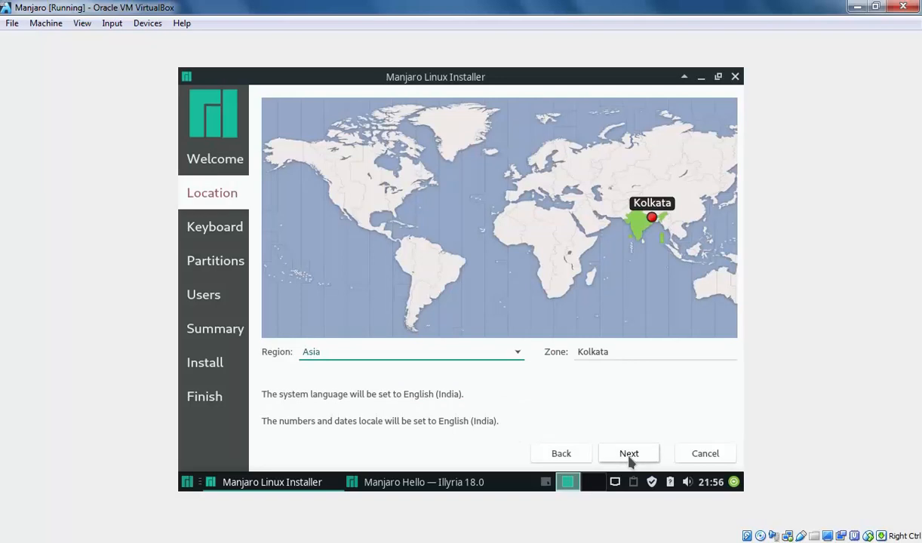
left_click(628, 453)
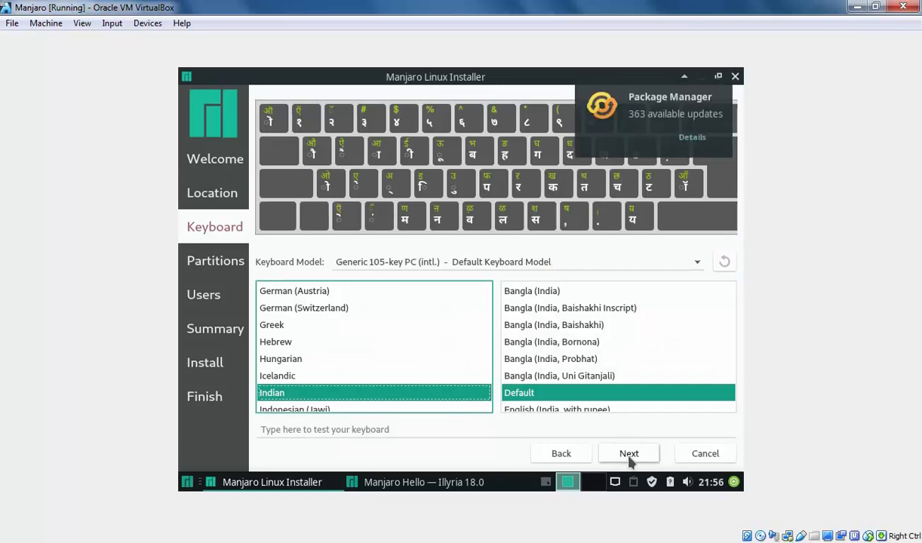
mouse_move(454, 413)
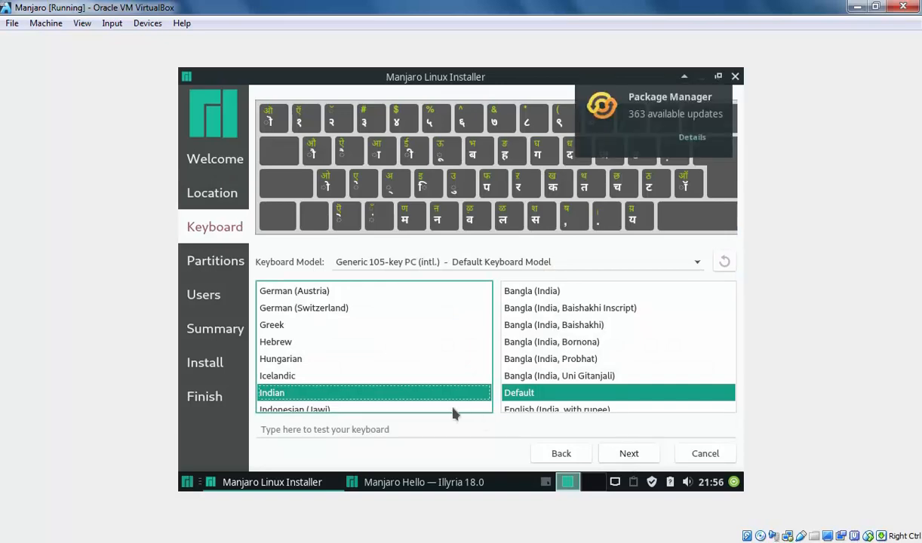
scroll("down", 3)
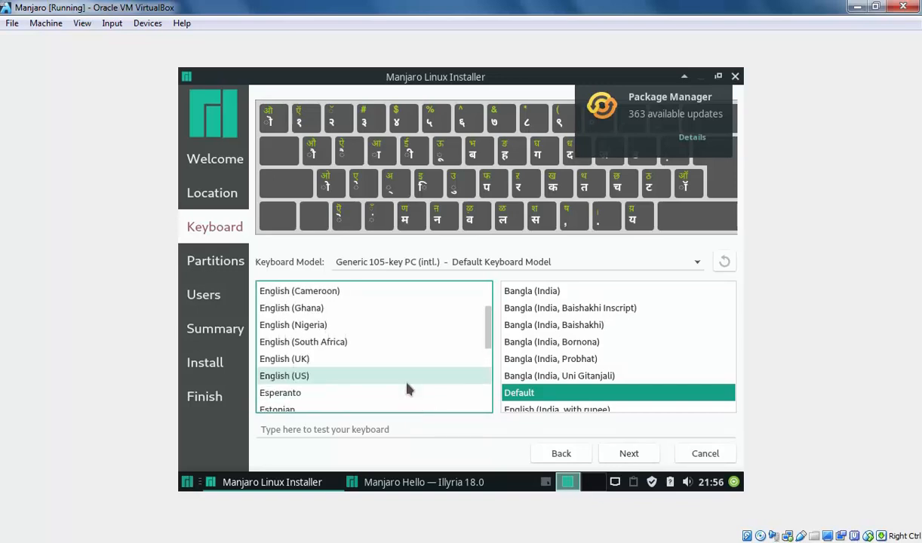
mouse_move(278, 380)
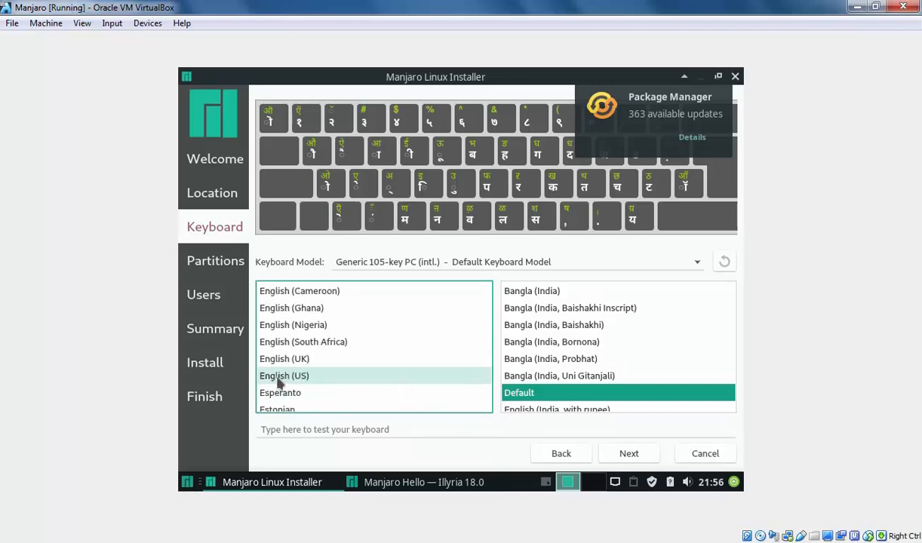
left_click(284, 376)
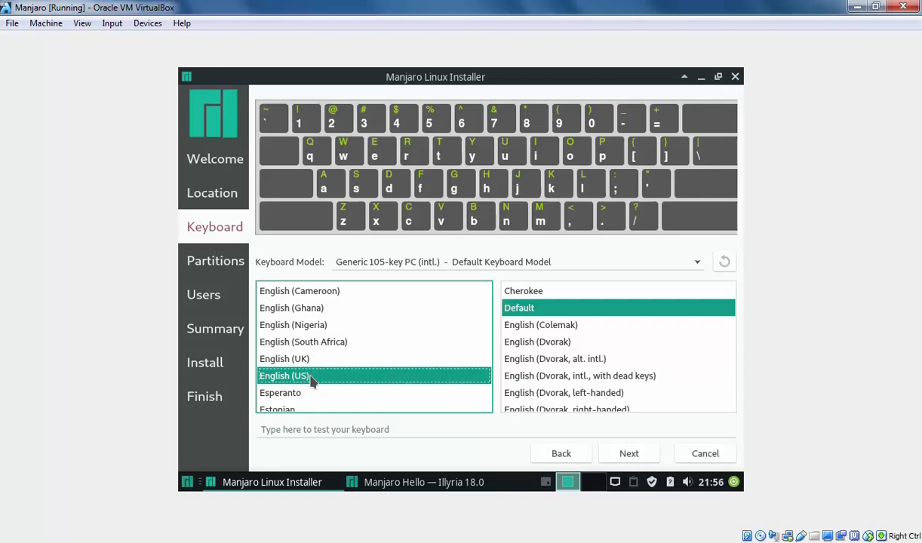
mouse_move(629, 453)
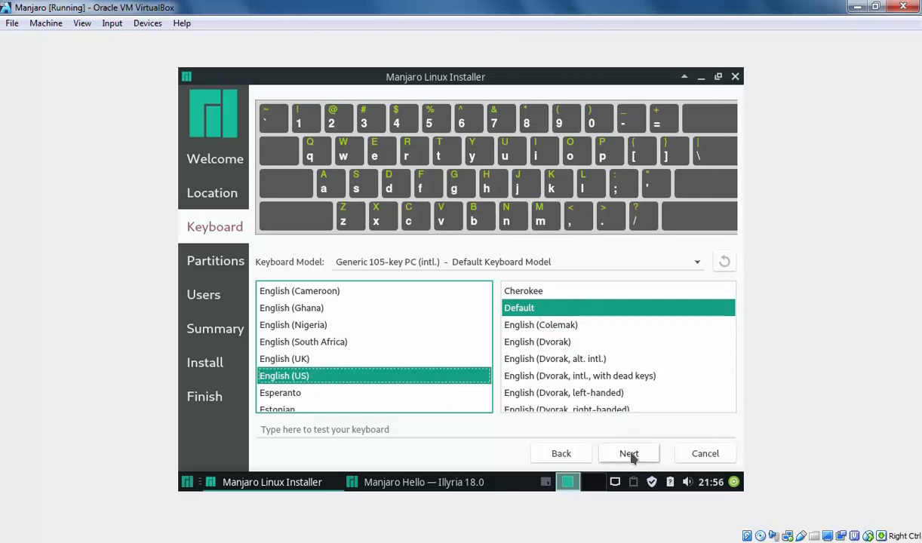
left_click(628, 453)
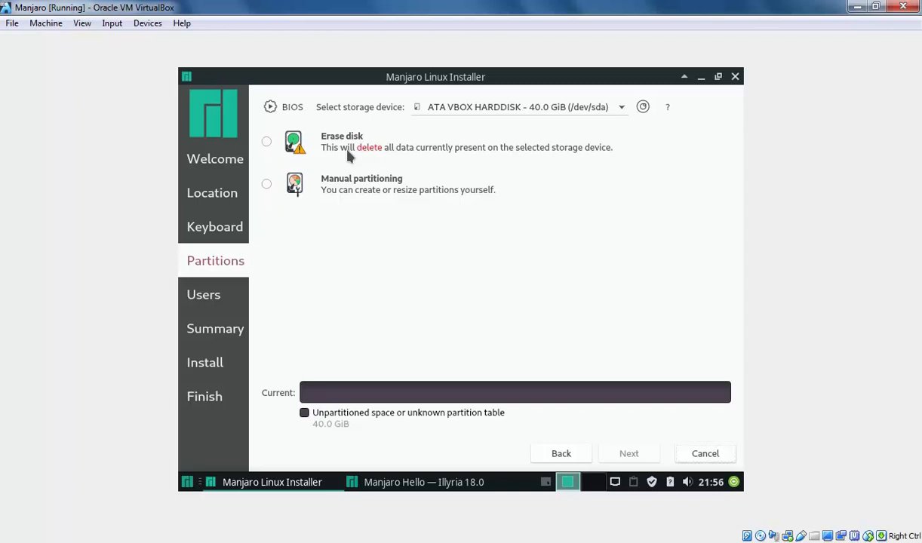
mouse_move(283, 205)
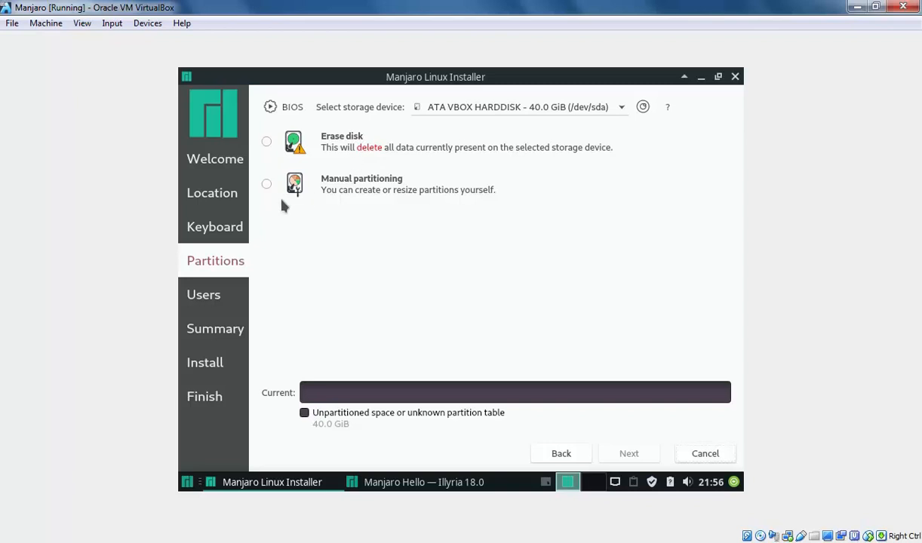
Choose manual partitioning and create a new Master Boot Record partition table on the disk.
left_click(265, 184)
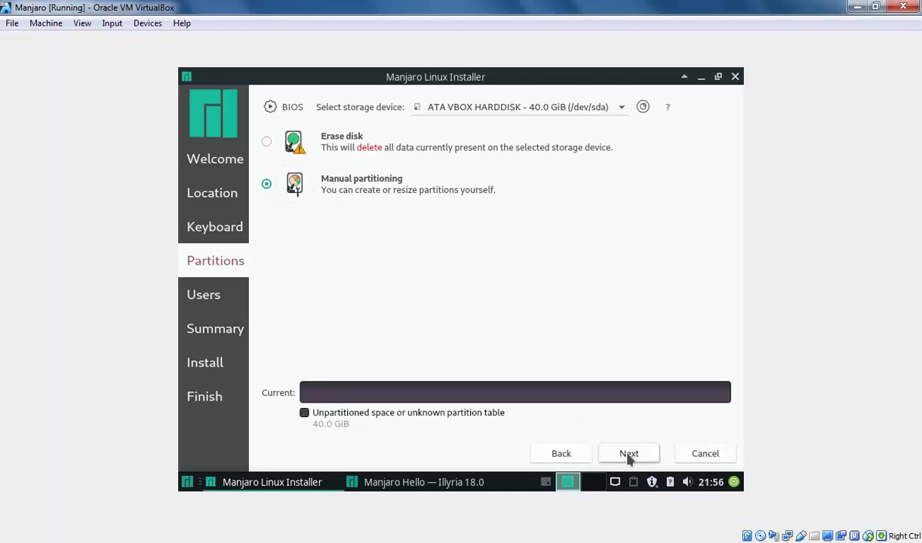
left_click(627, 453)
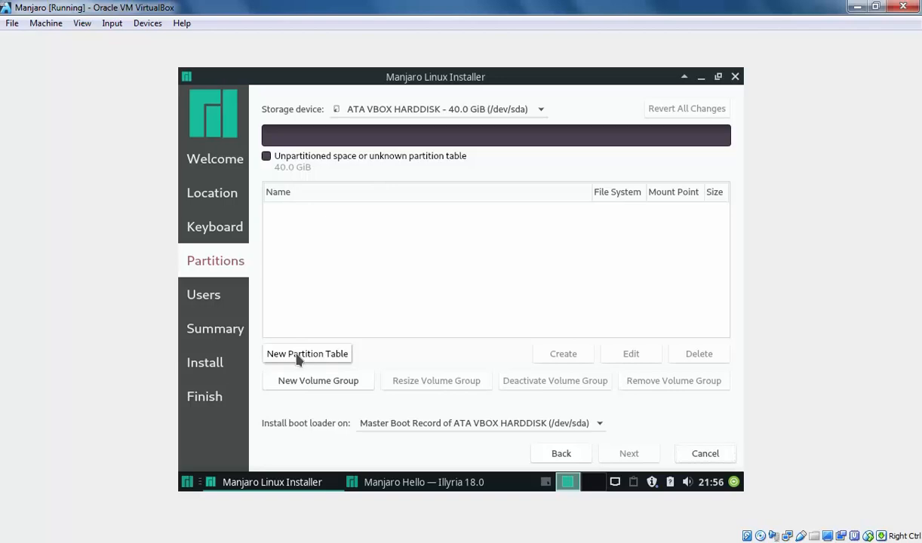
left_click(308, 353)
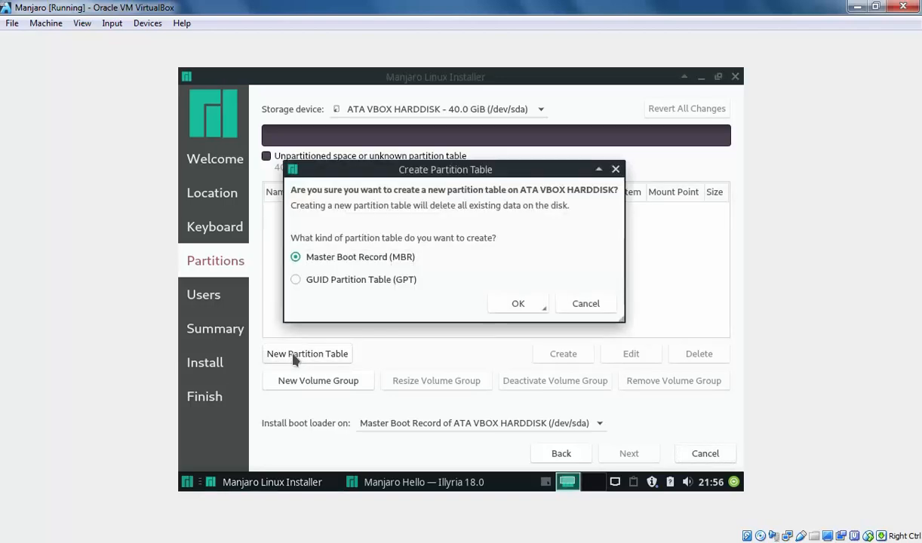
mouse_move(507, 323)
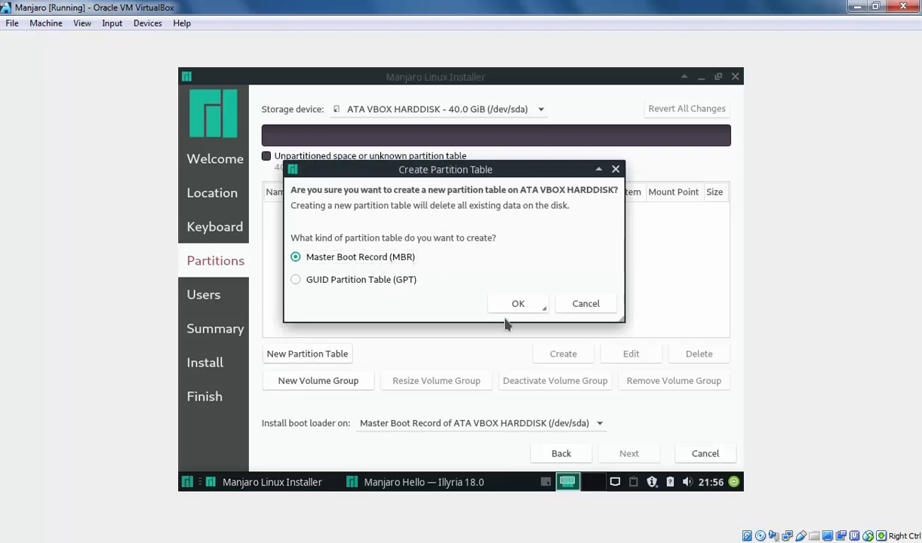
left_click(518, 303)
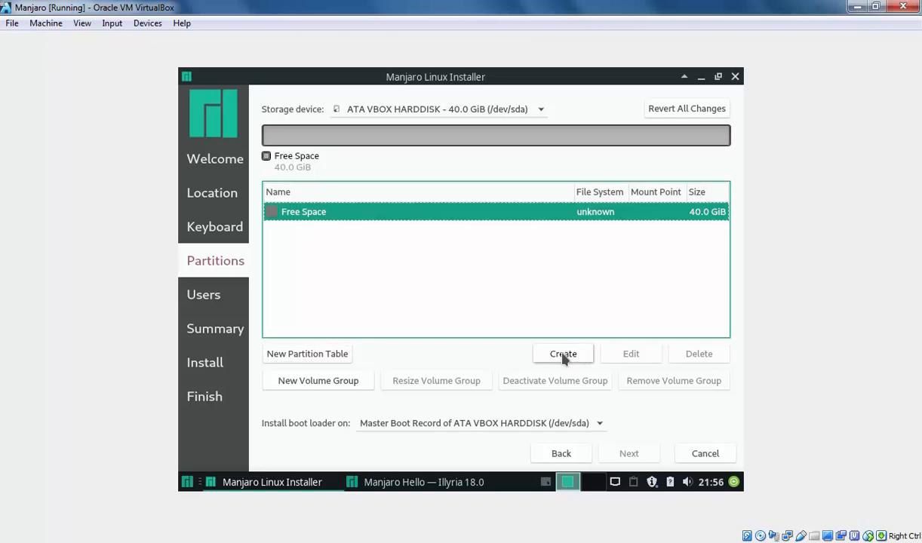
Create a 500 MiB partition mounted at /boot and a 20000 MiB partition mounted at /.
left_click(563, 353)
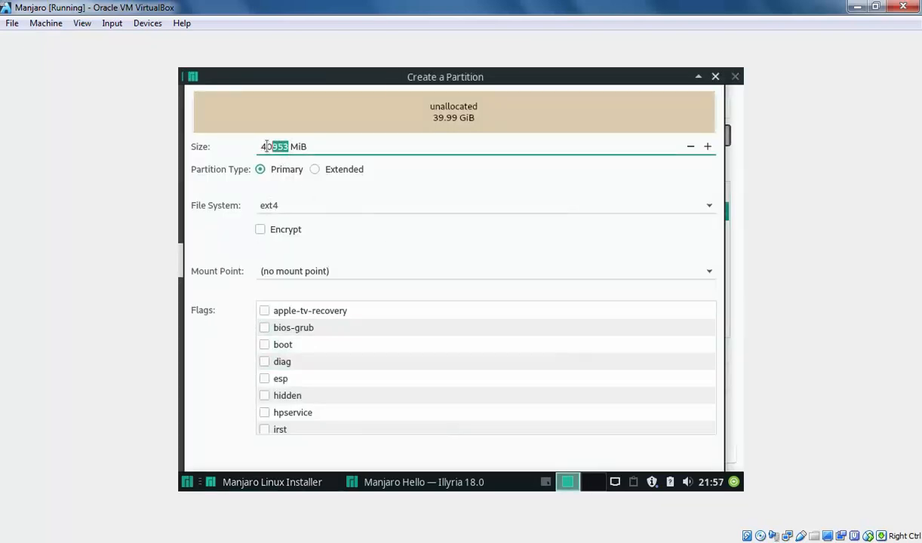
type("500")
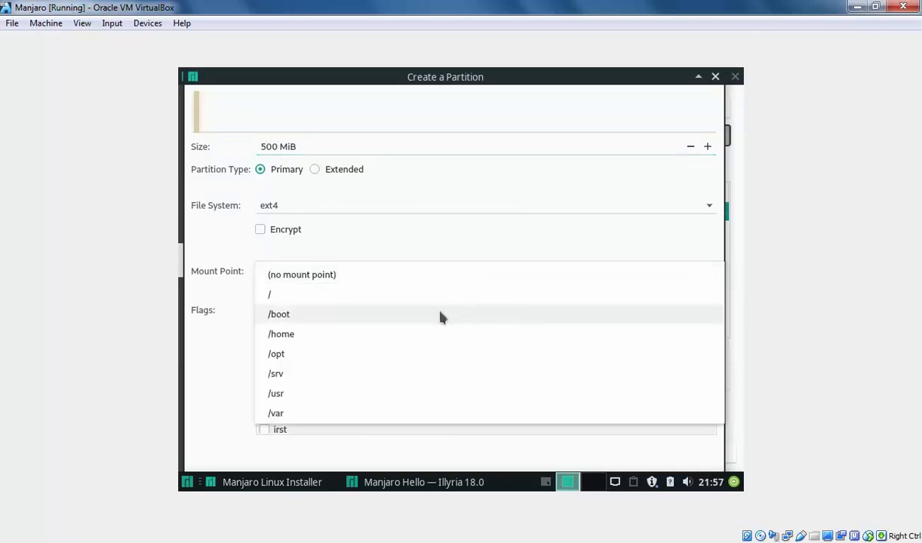
left_click(278, 314)
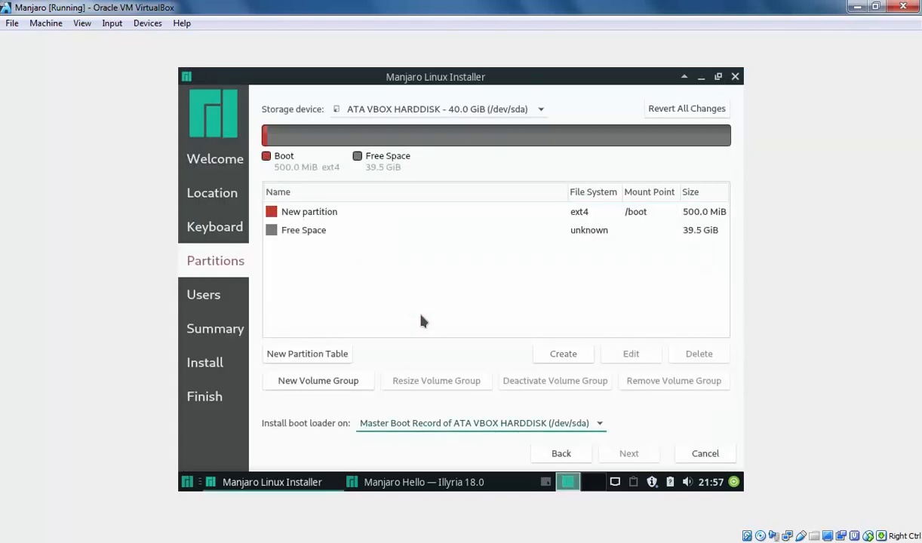
left_click(304, 230)
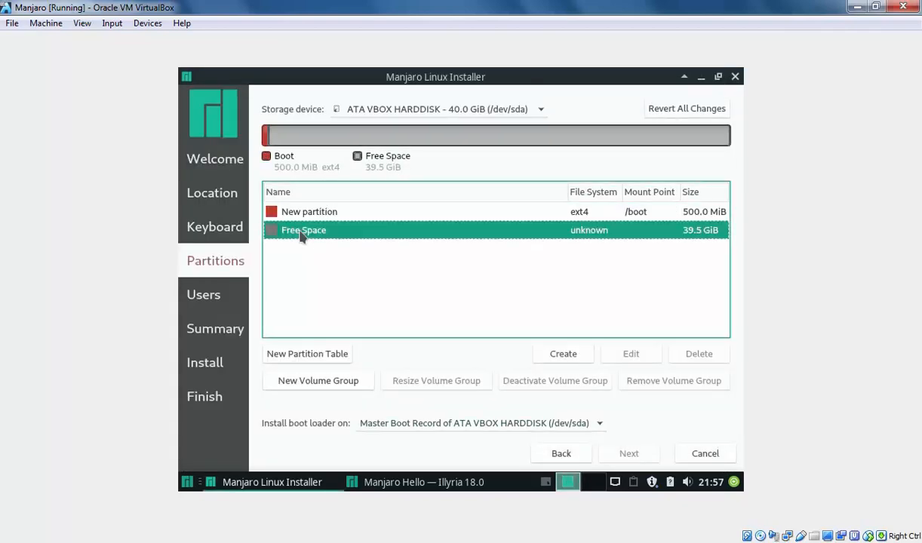
left_click(563, 353)
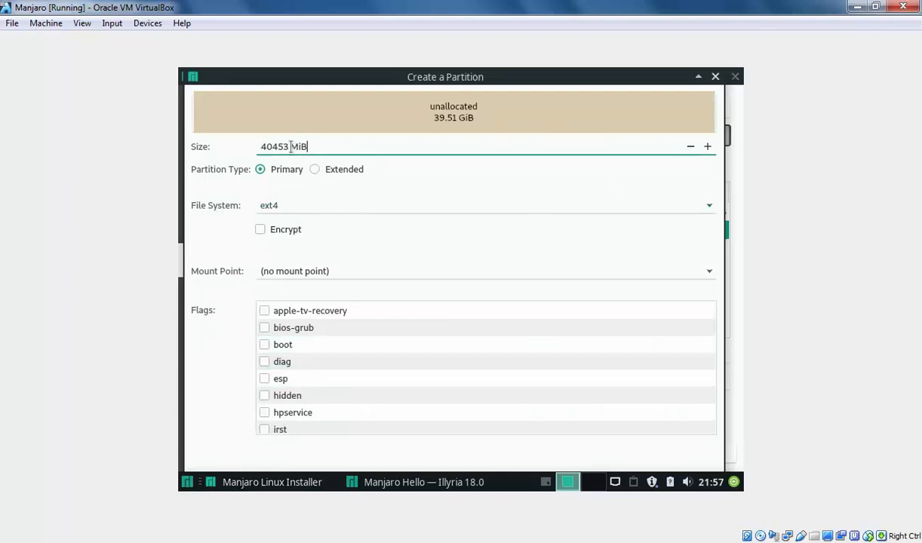
triple_click(289, 147)
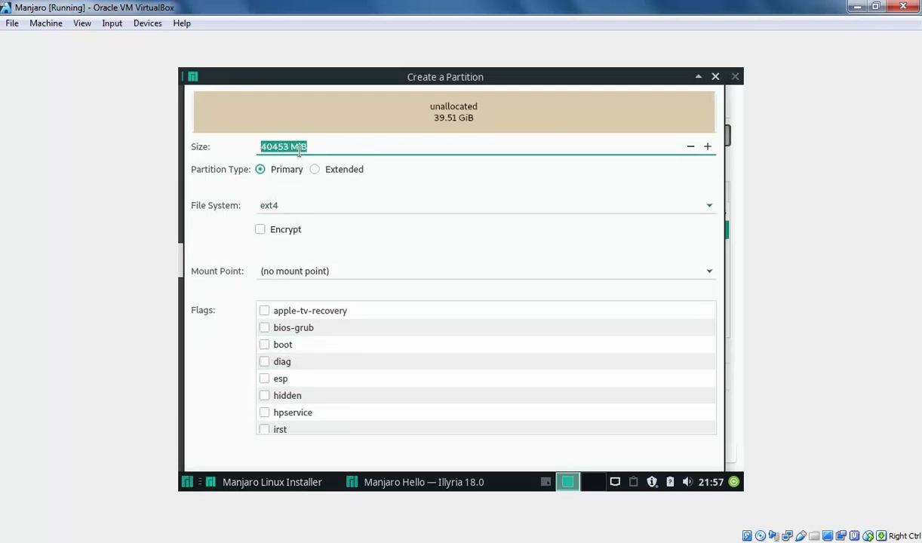
type("20000")
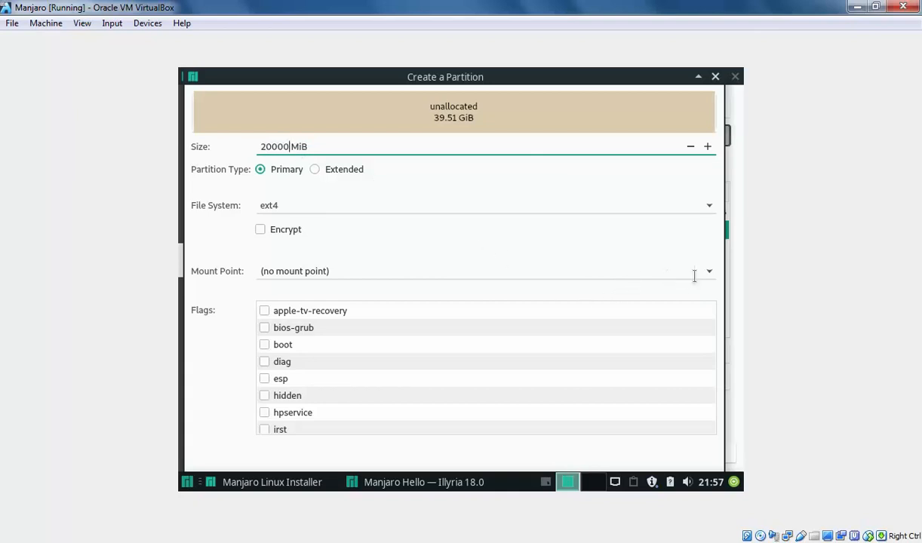
type("/")
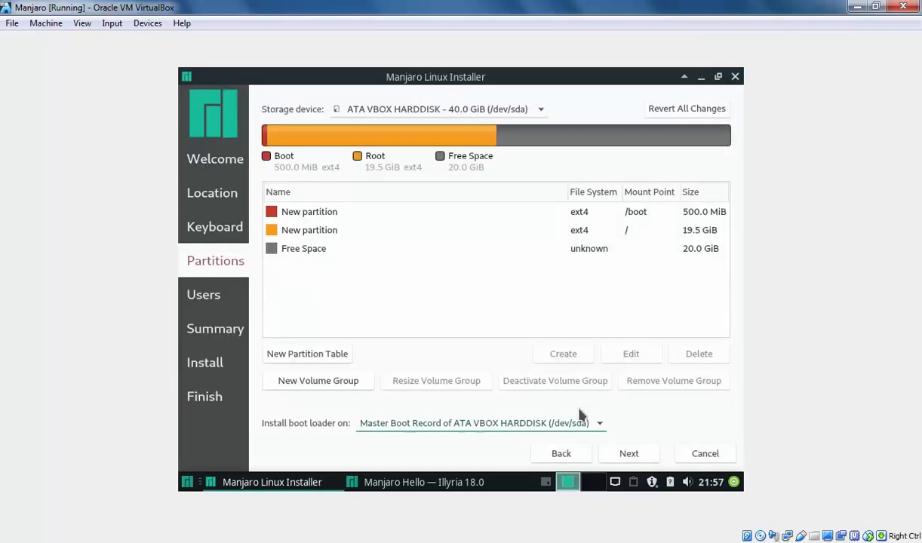
Create a 17.6 GiB /home partition and a 2.4 GiB linuxswap partition, then continue to user setup.
left_click(304, 247)
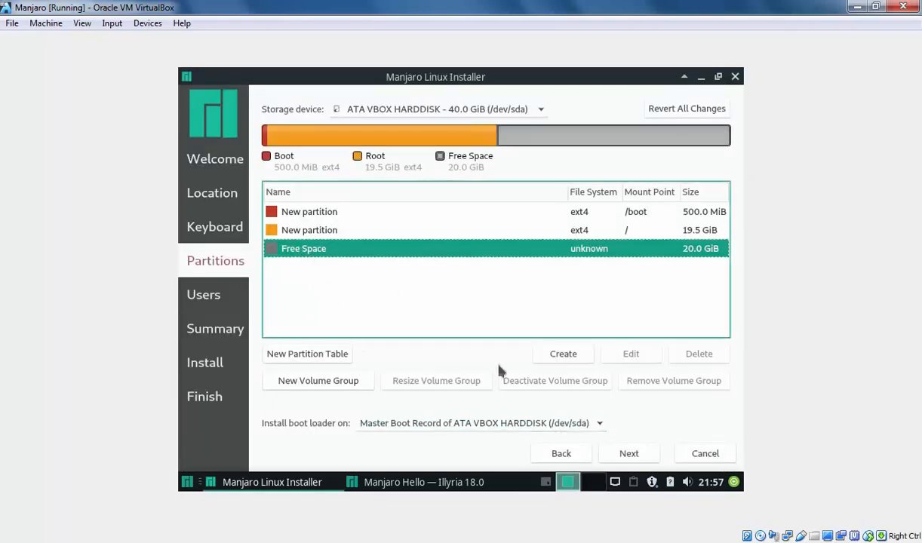
left_click(563, 353)
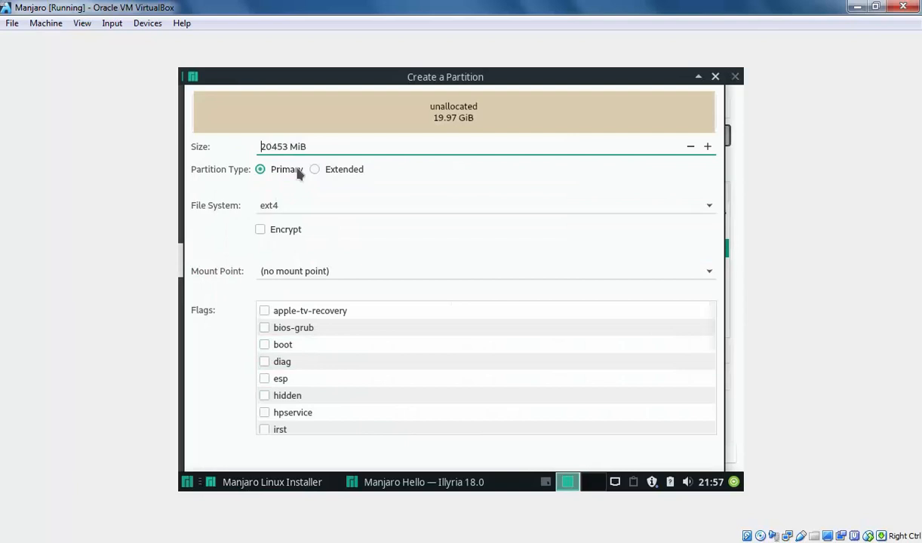
triple_click(283, 147)
type("18000")
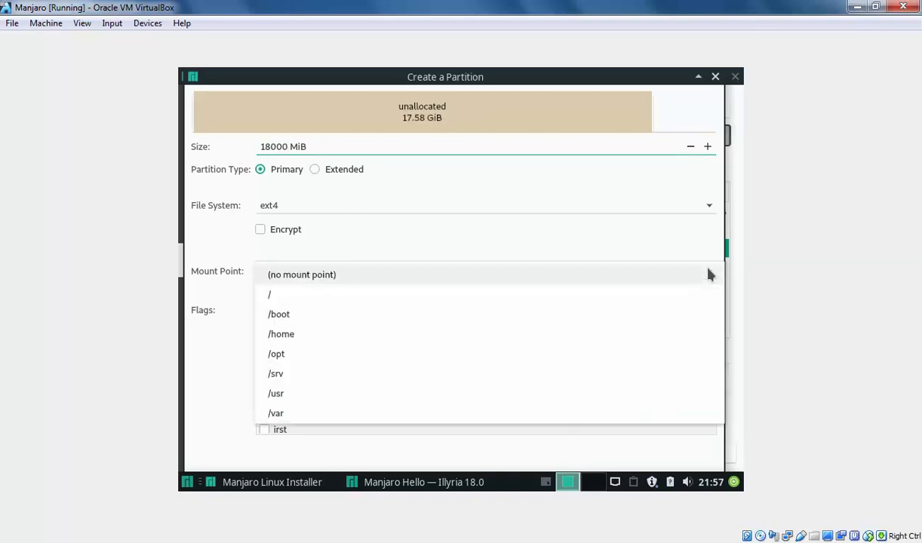
mouse_move(293, 338)
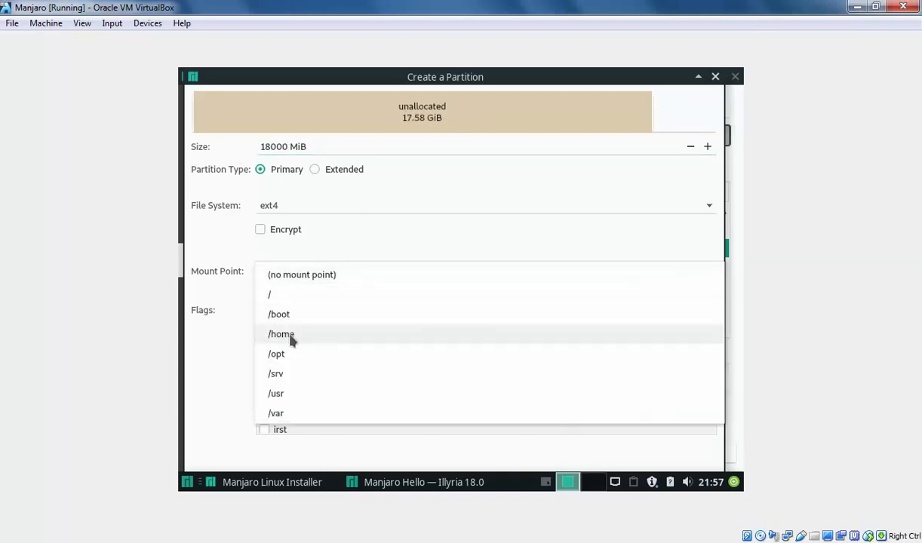
left_click(281, 333)
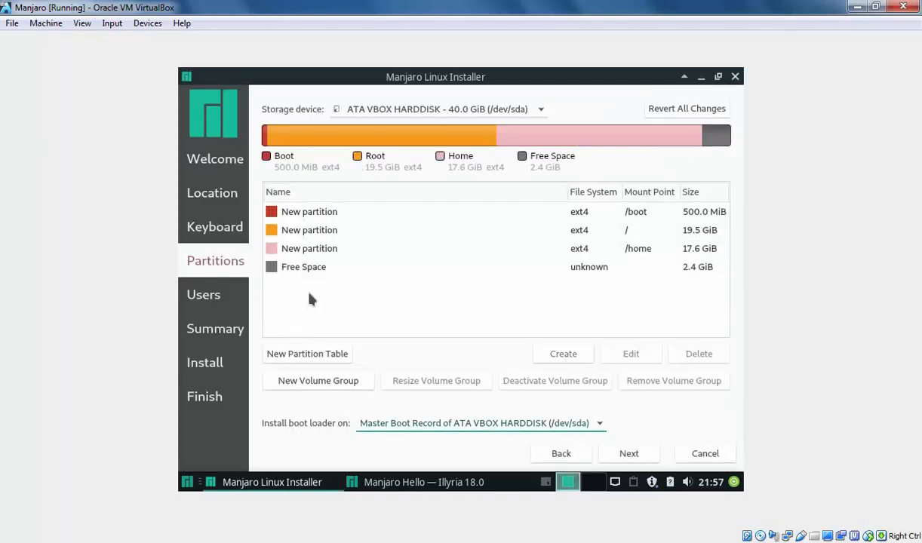
left_click(303, 266)
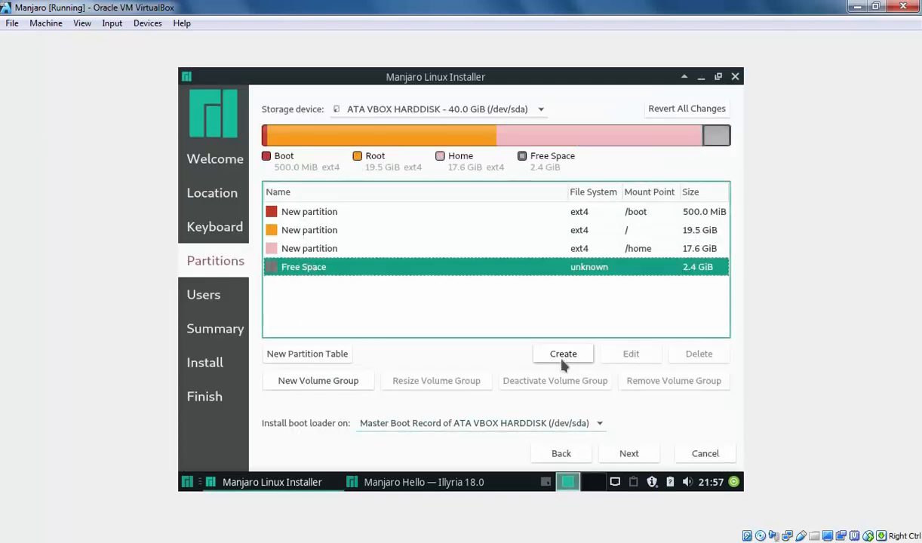
left_click(563, 354)
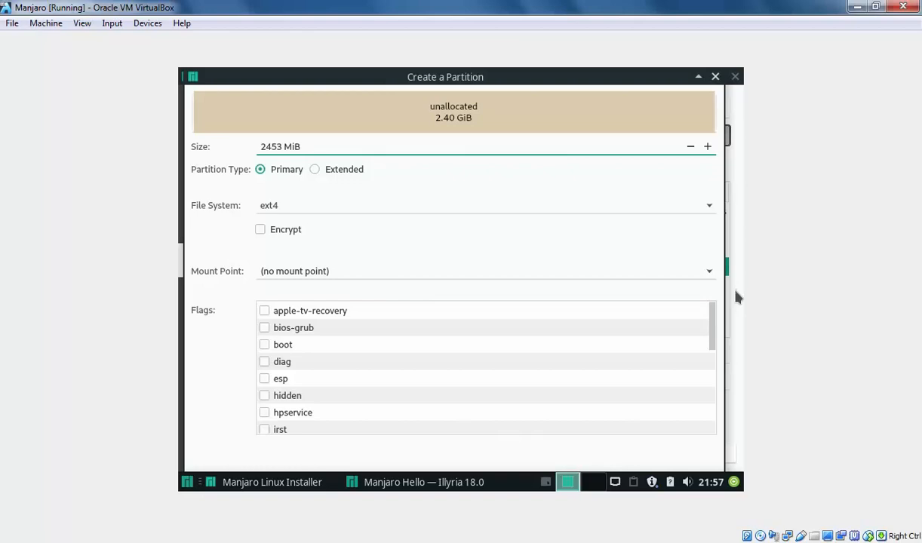
left_click(483, 205)
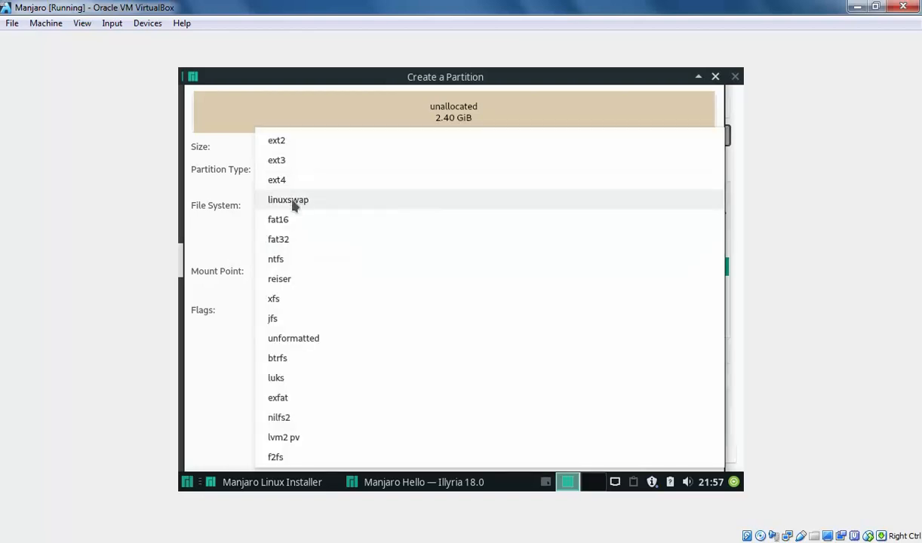
left_click(286, 199)
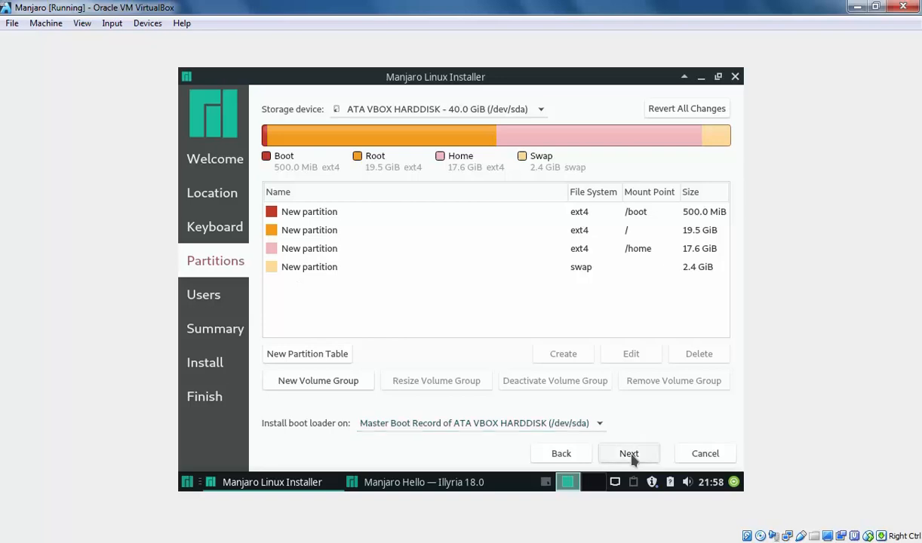
left_click(628, 453)
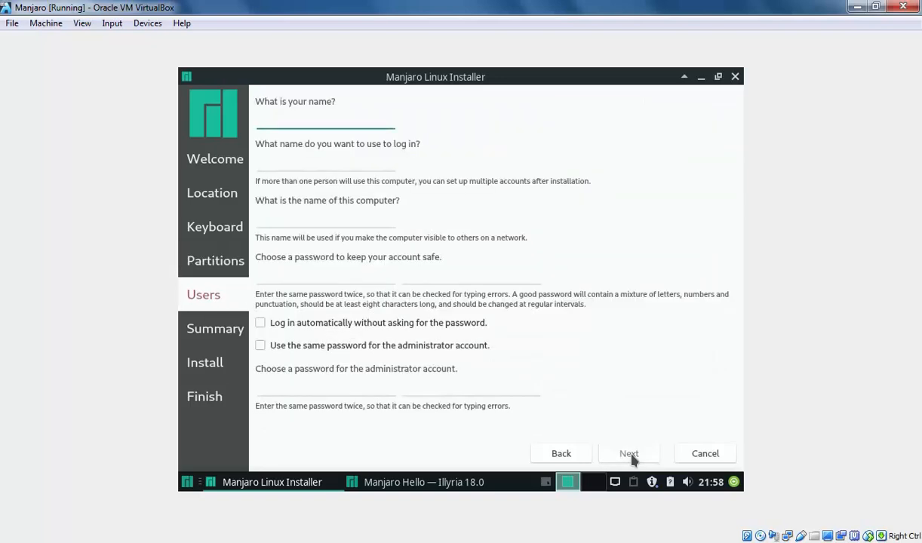
Enter the user name empiart and fill in the administrator password fields.
type("empiart")
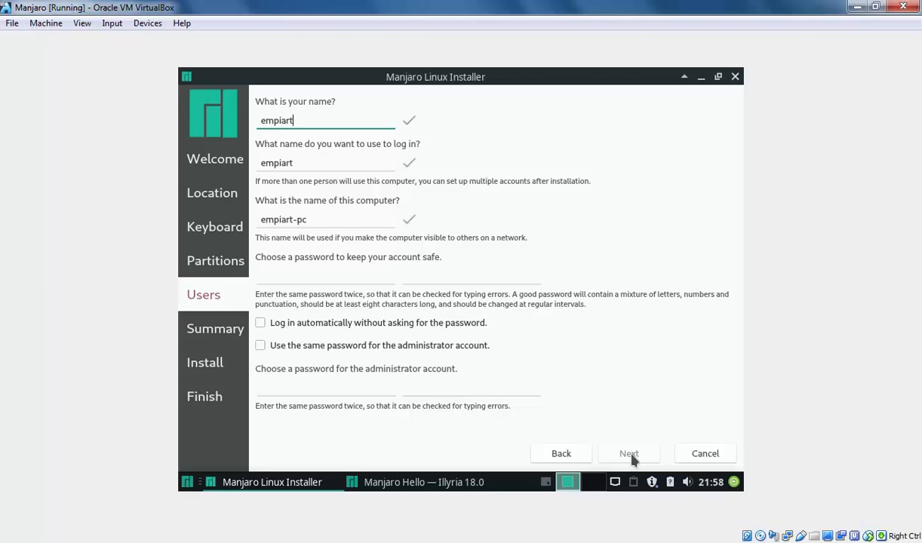
type("v")
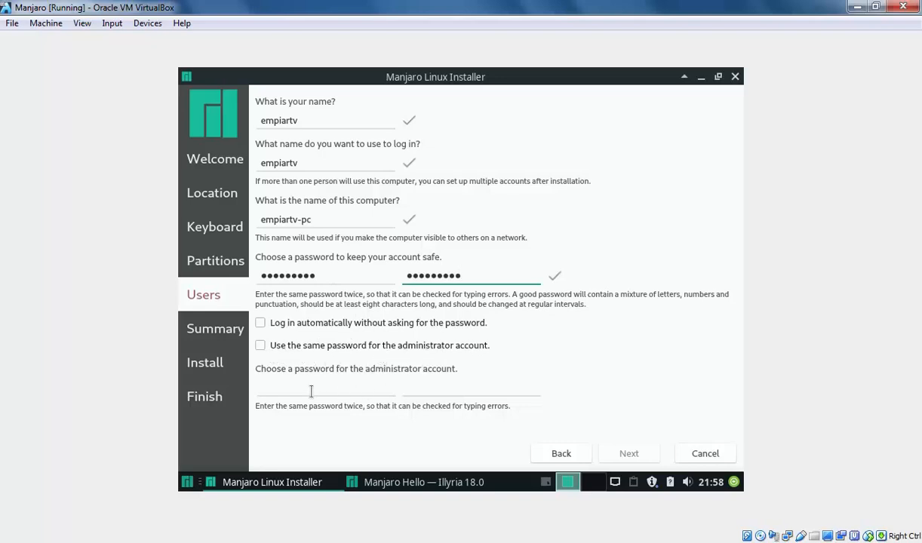
left_click(325, 391)
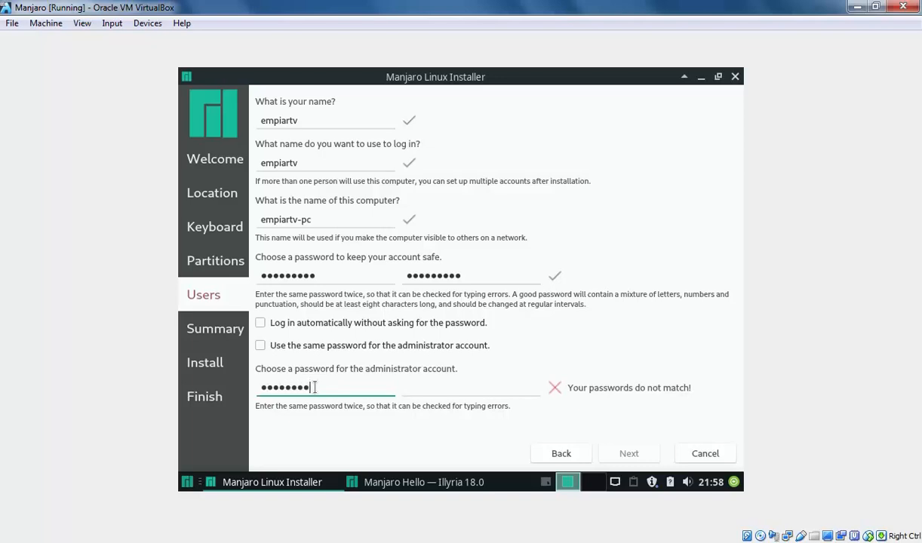
type("•••••")
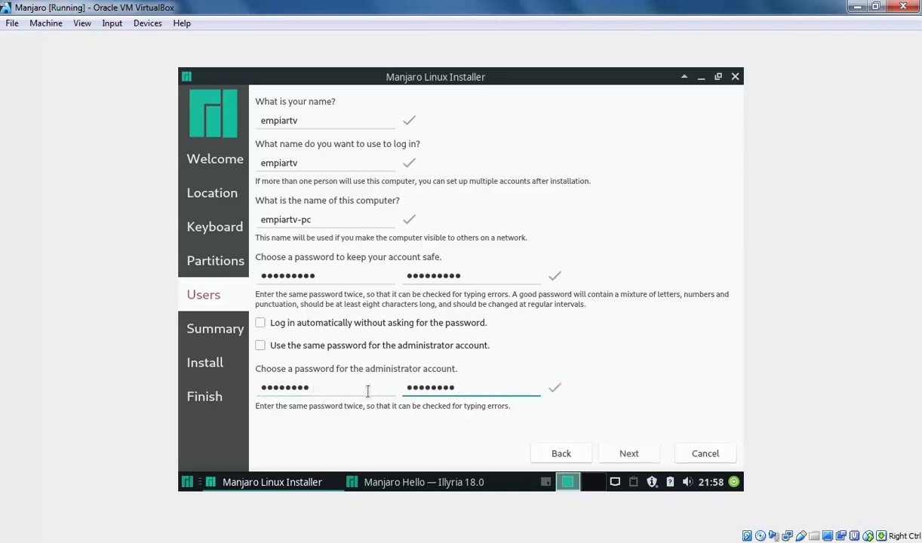
mouse_move(629, 452)
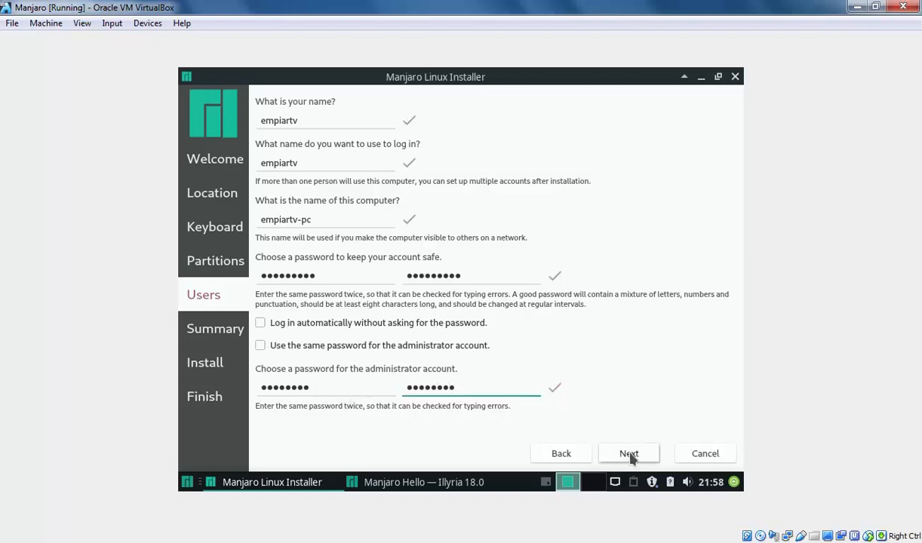
Review the summary of Boot, Manjaro, Home and Swap partitions and confirm Install now.
left_click(628, 453)
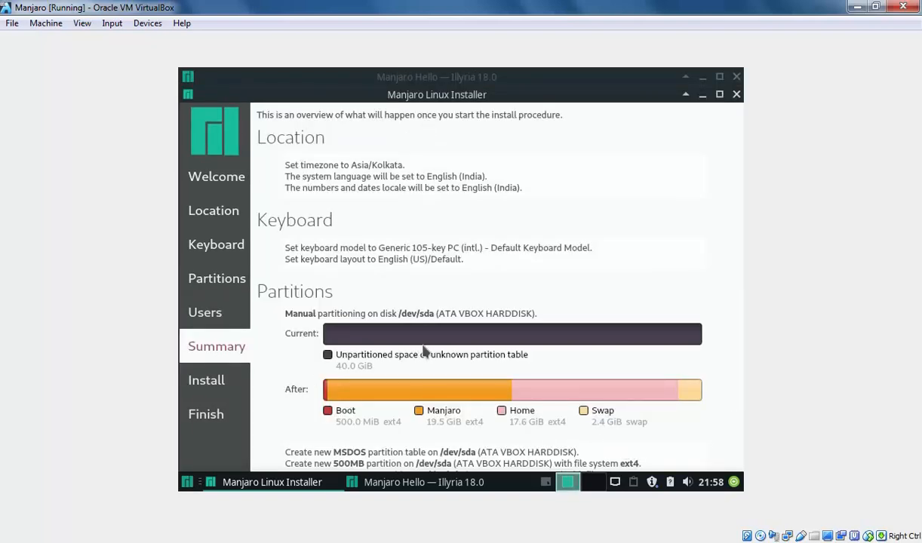
mouse_move(439, 305)
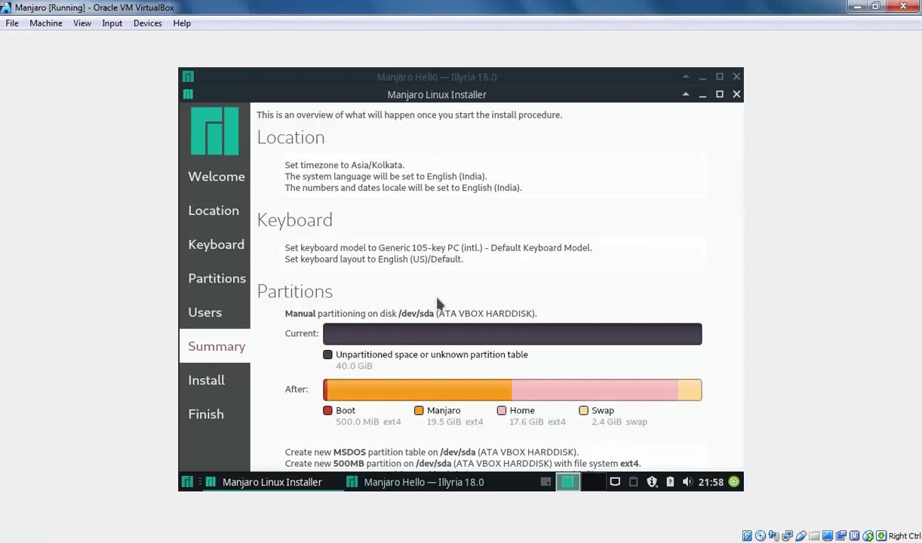
scroll("down", 3)
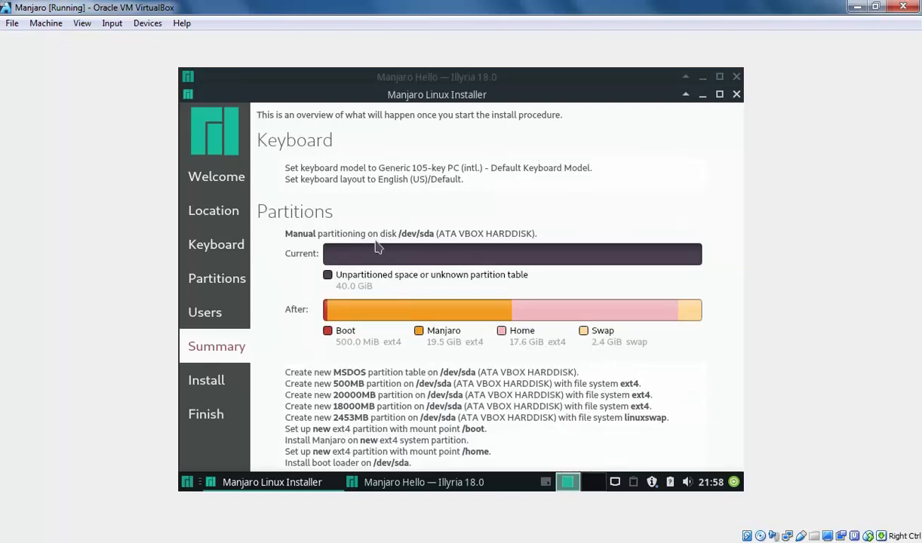
mouse_move(498, 432)
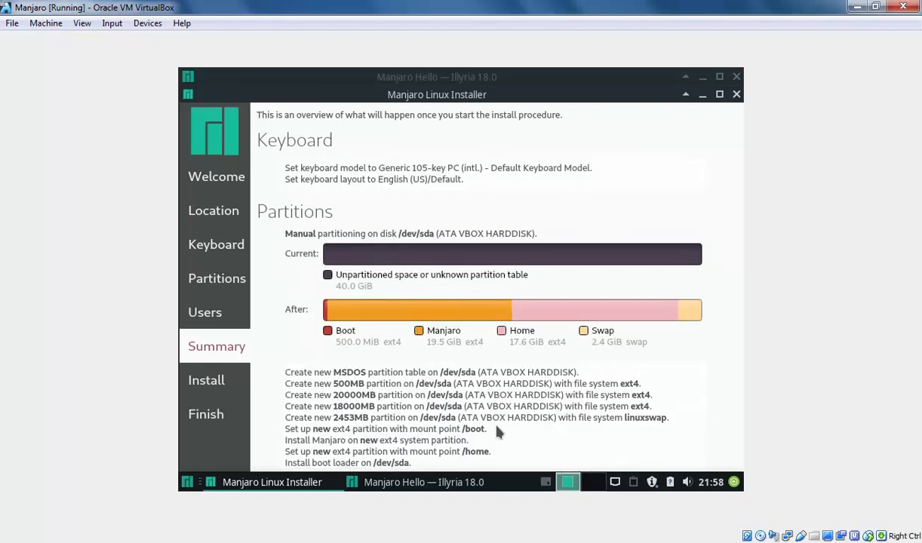
mouse_move(632, 472)
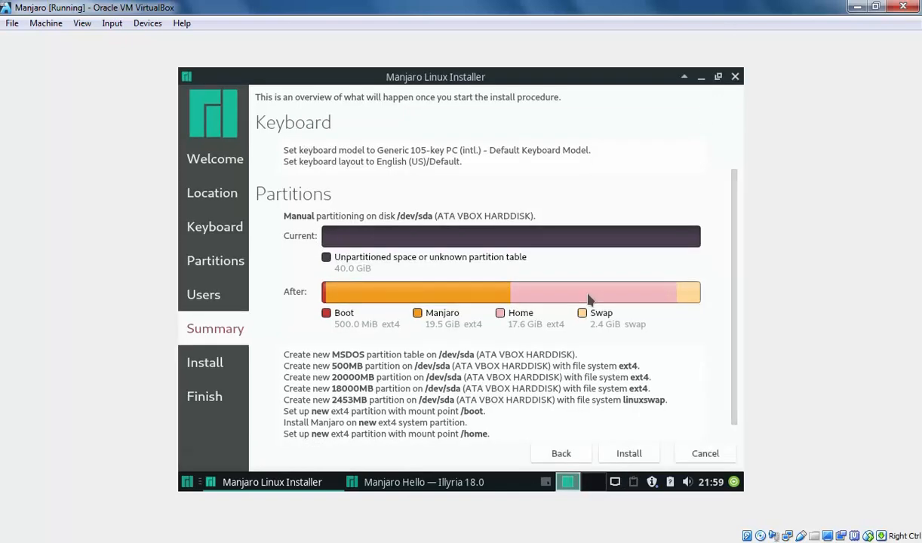
mouse_move(628, 459)
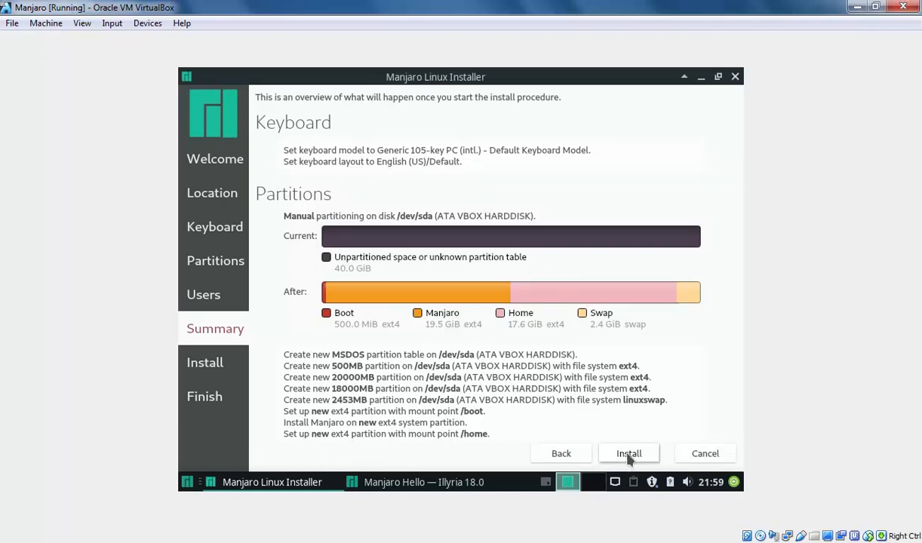
left_click(628, 453)
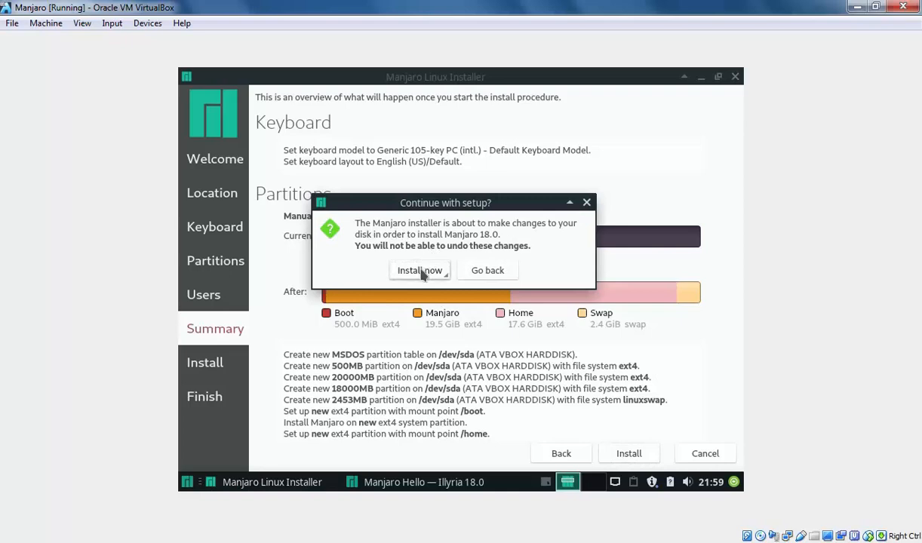
left_click(419, 271)
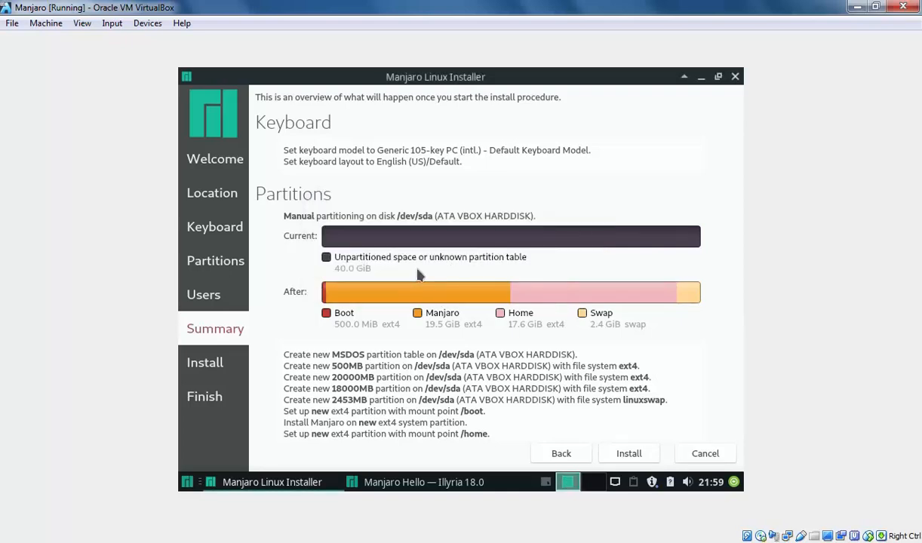
Let the Manjaro installation run while the installer copies the system.
left_click(628, 452)
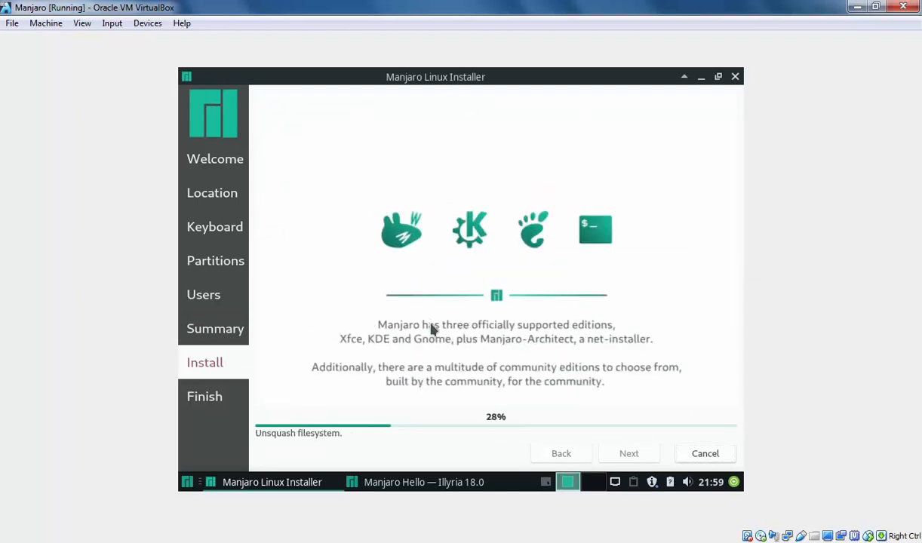
mouse_move(559, 344)
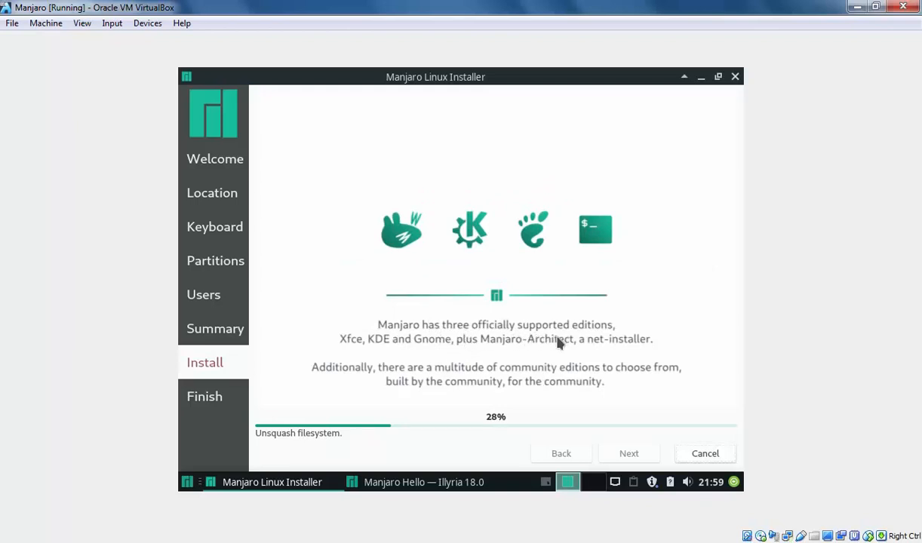
mouse_move(387, 351)
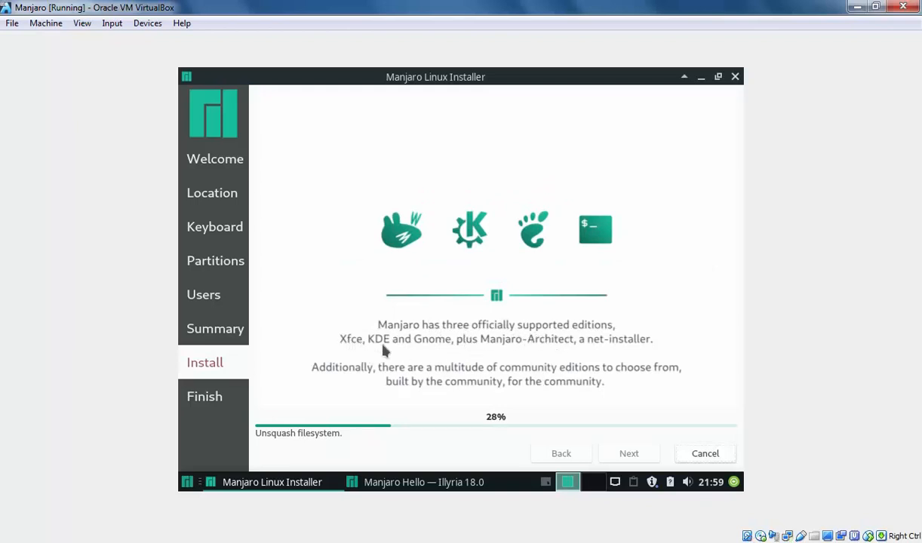
mouse_move(435, 352)
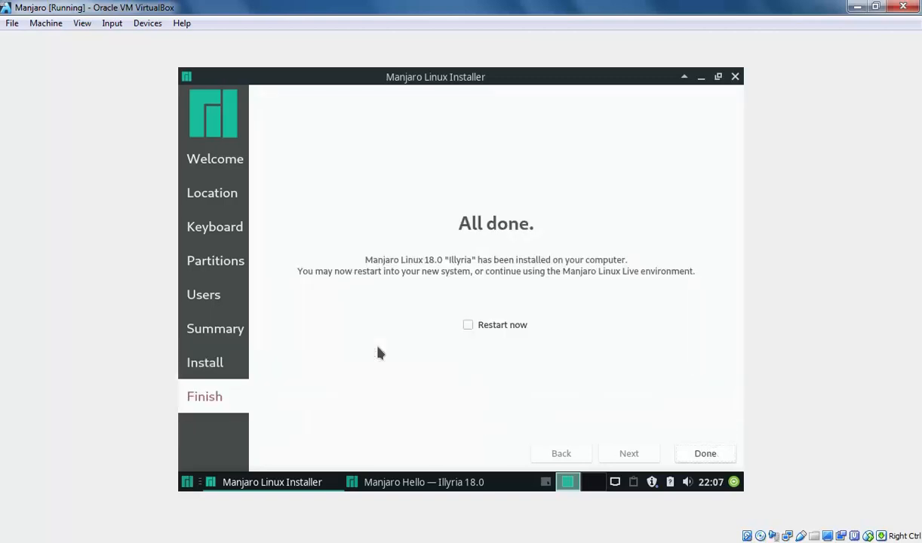
mouse_move(419, 335)
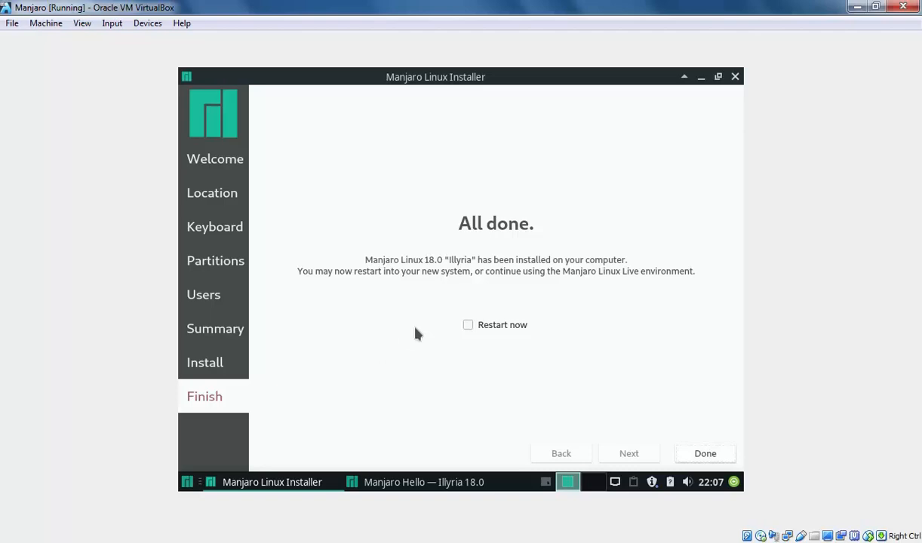
Restart into the installed Manjaro system and log in to the XFCE desktop.
left_click(468, 324)
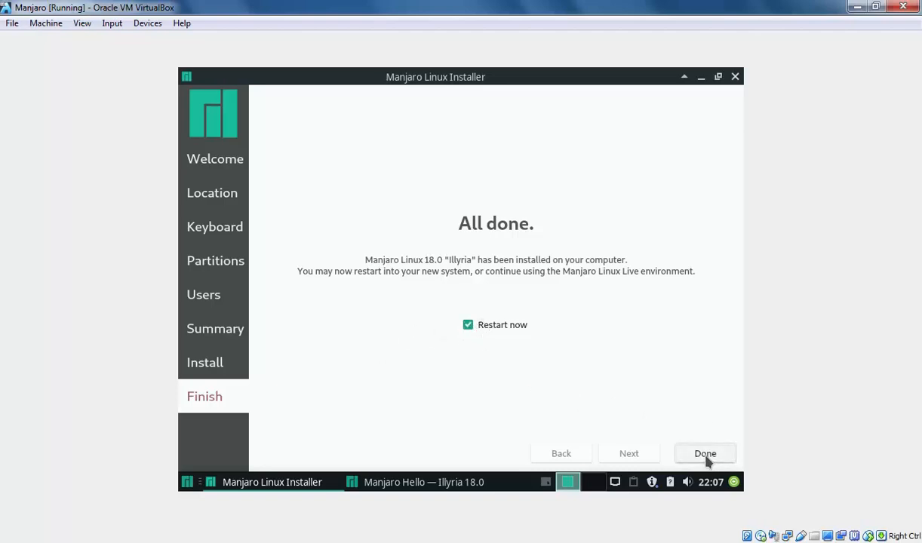
left_click(706, 452)
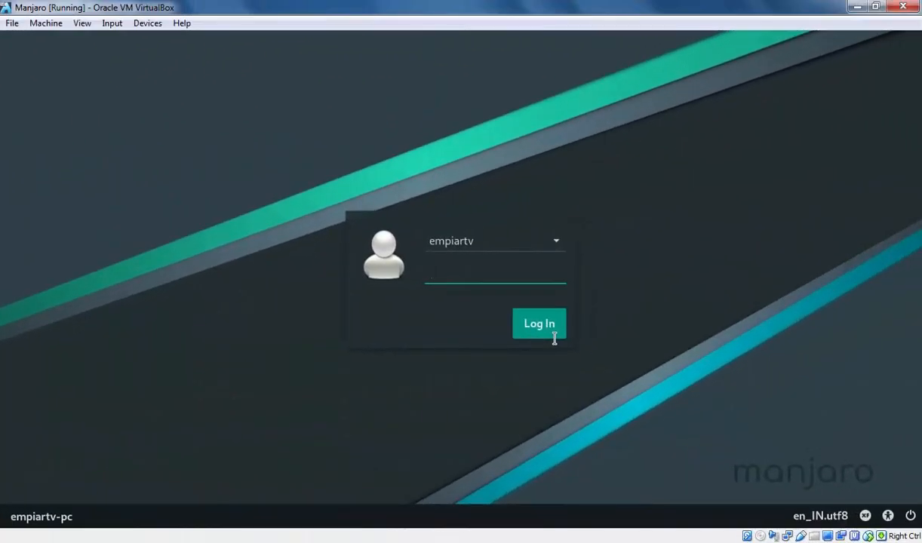
left_click(539, 323)
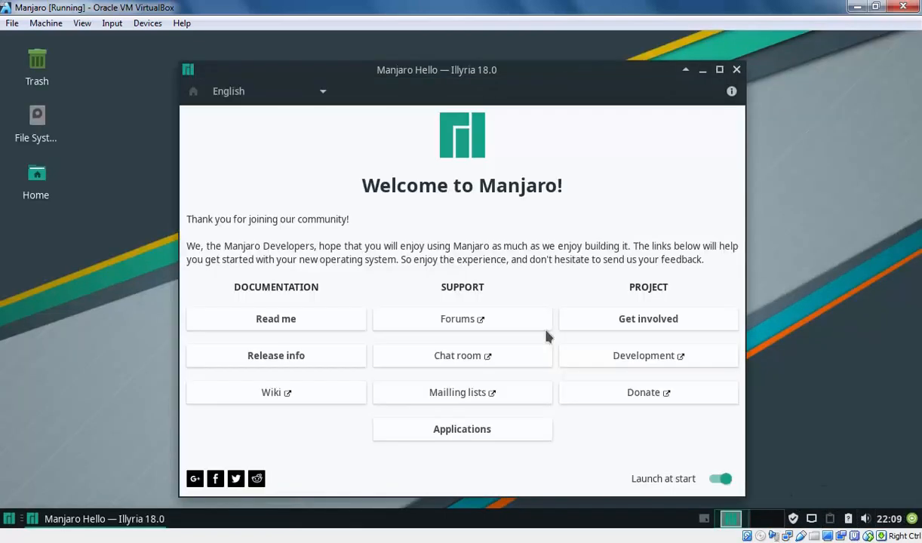
mouse_move(752, 500)
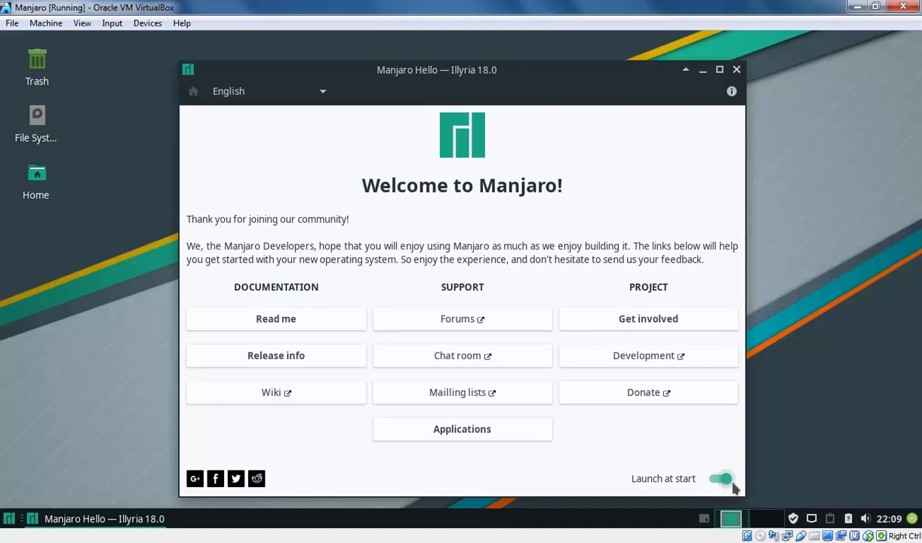
Disable Launch at start in Manjaro Hello, close it, and show the applications menu.
left_click(725, 479)
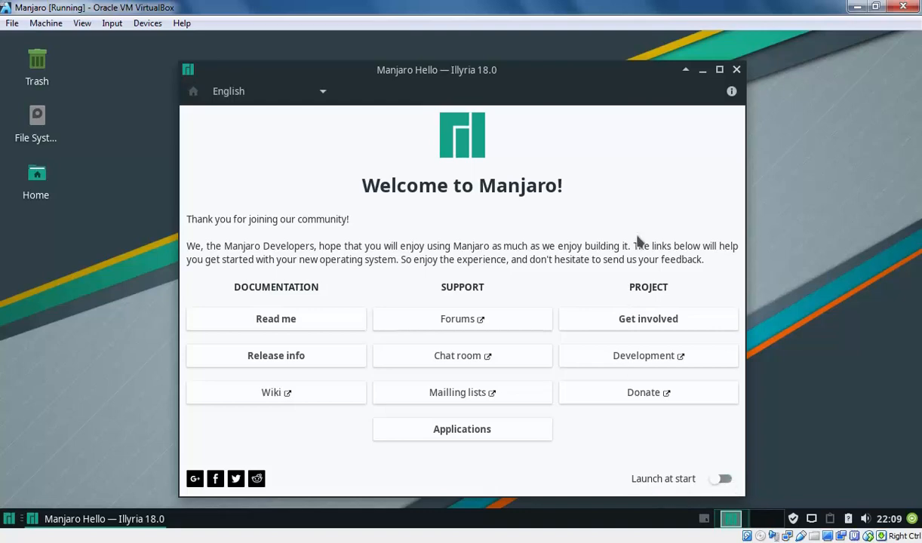
left_click(737, 69)
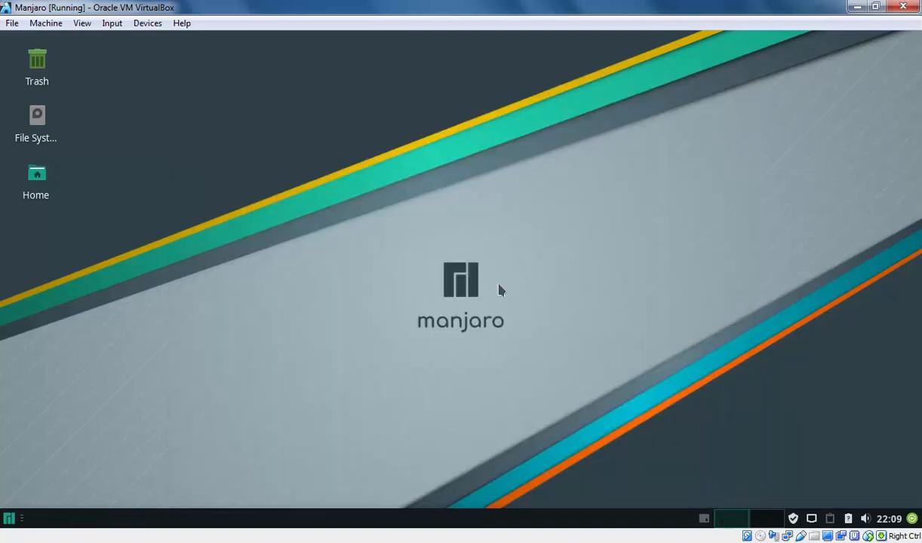
left_click(9, 519)
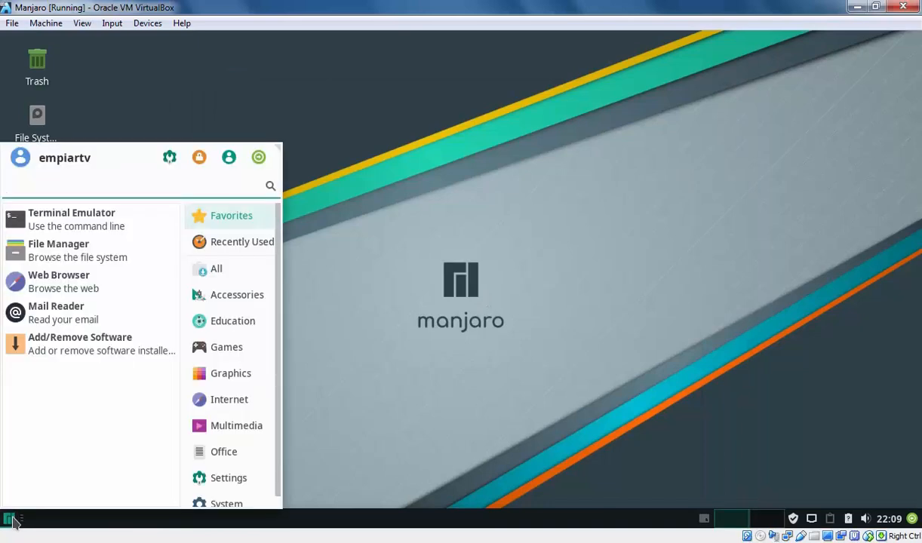